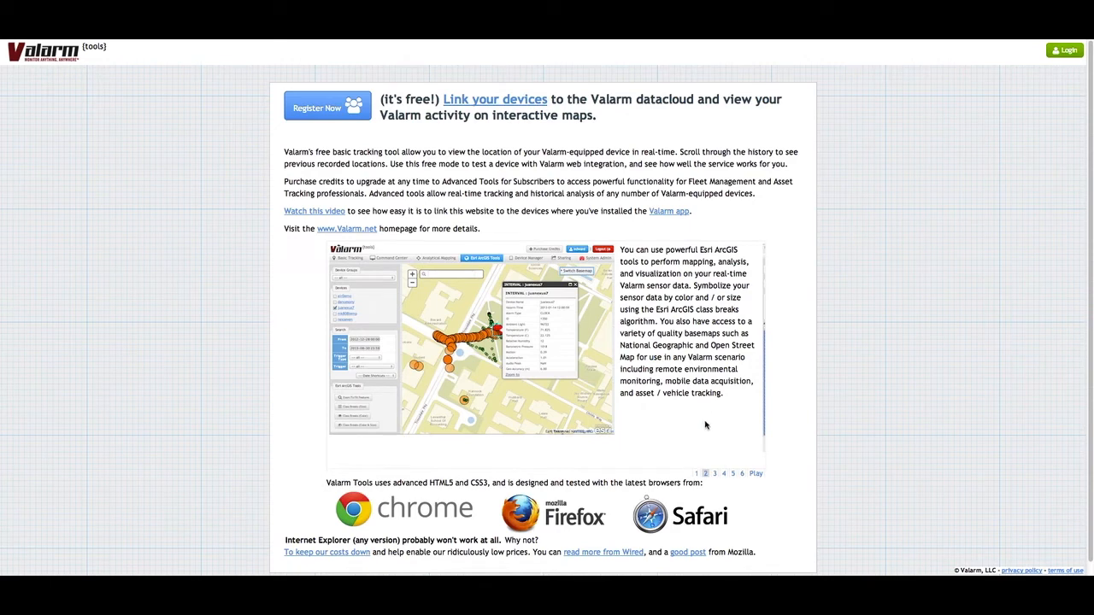
Step: Browse slideshow pages 3 and 5, including sensor plotting, then set the slides auto-playing
{"action": "left_click", "coordinate": [715, 473]}
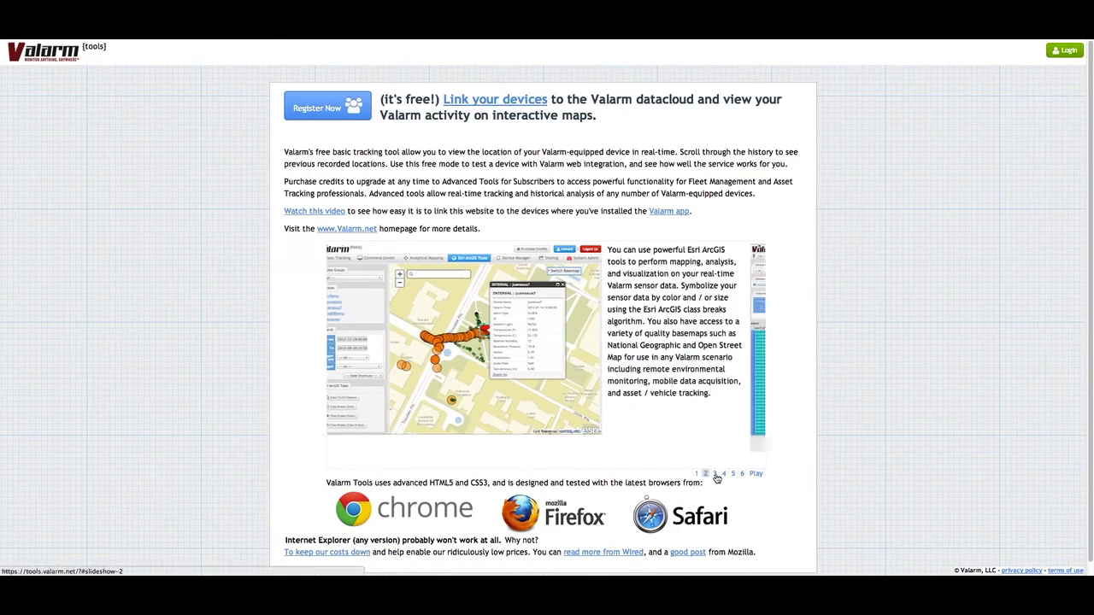
{"action": "left_click", "coordinate": [715, 473]}
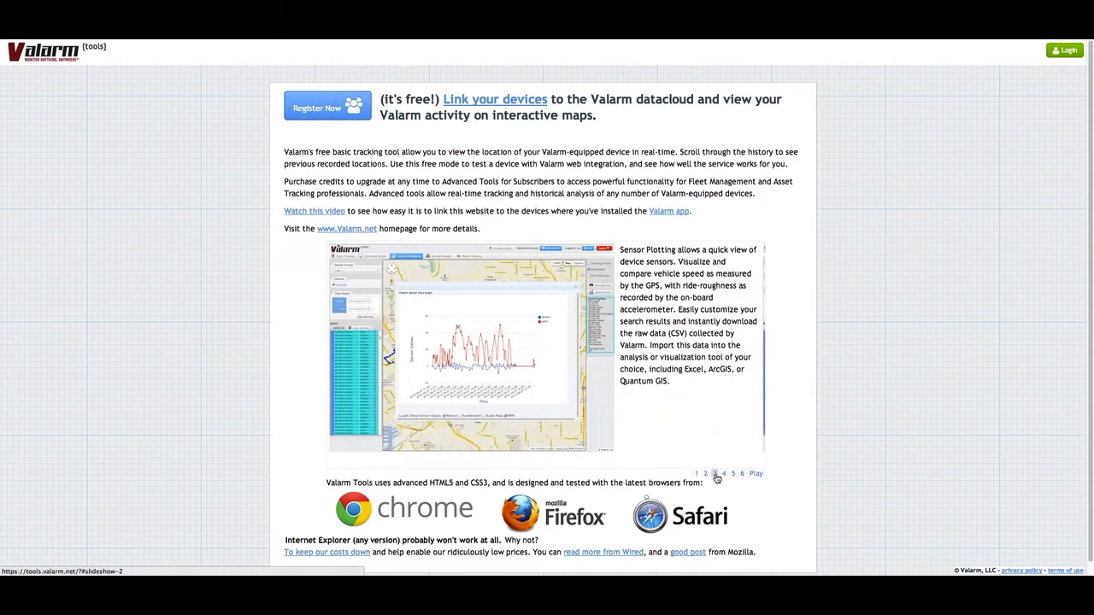
{"action": "left_click", "coordinate": [741, 473]}
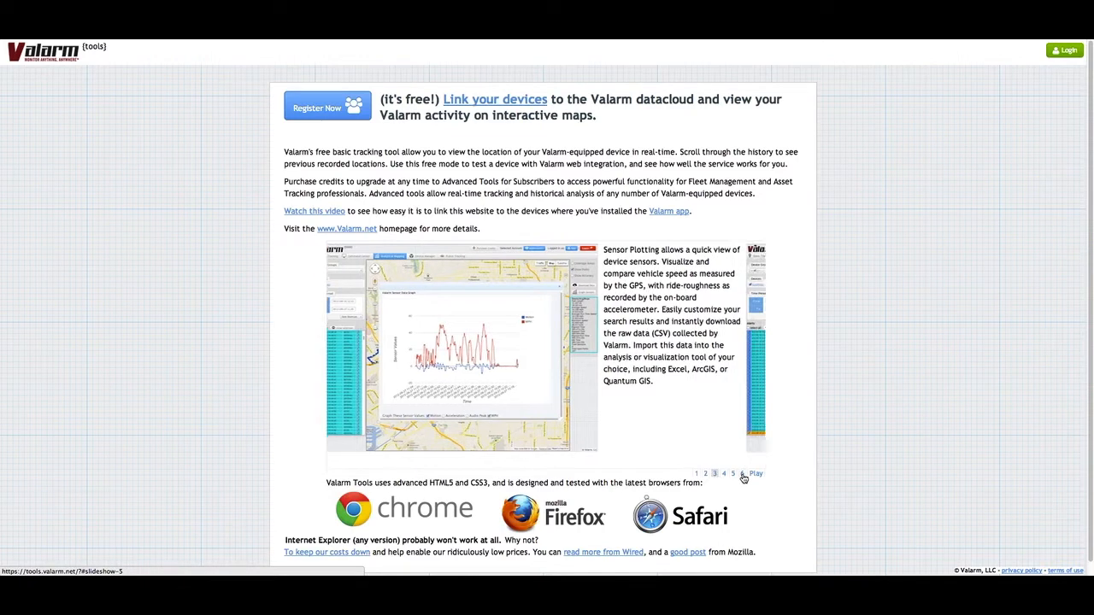
{"action": "left_click", "coordinate": [739, 473]}
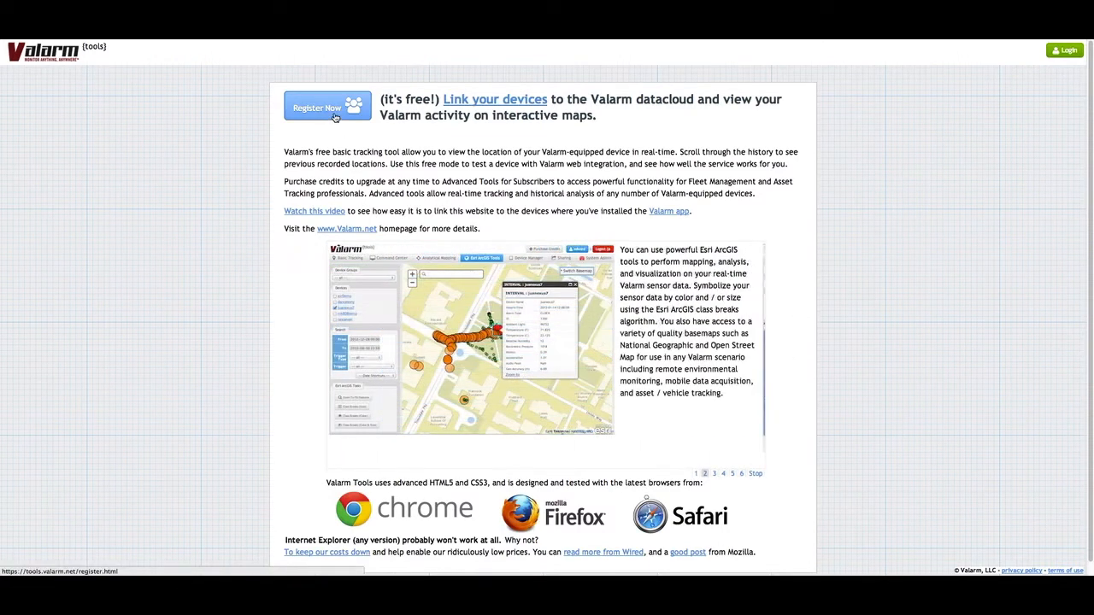
Step: Open Register Now and type an email address ending in .com into Email*
{"action": "left_click", "coordinate": [325, 106]}
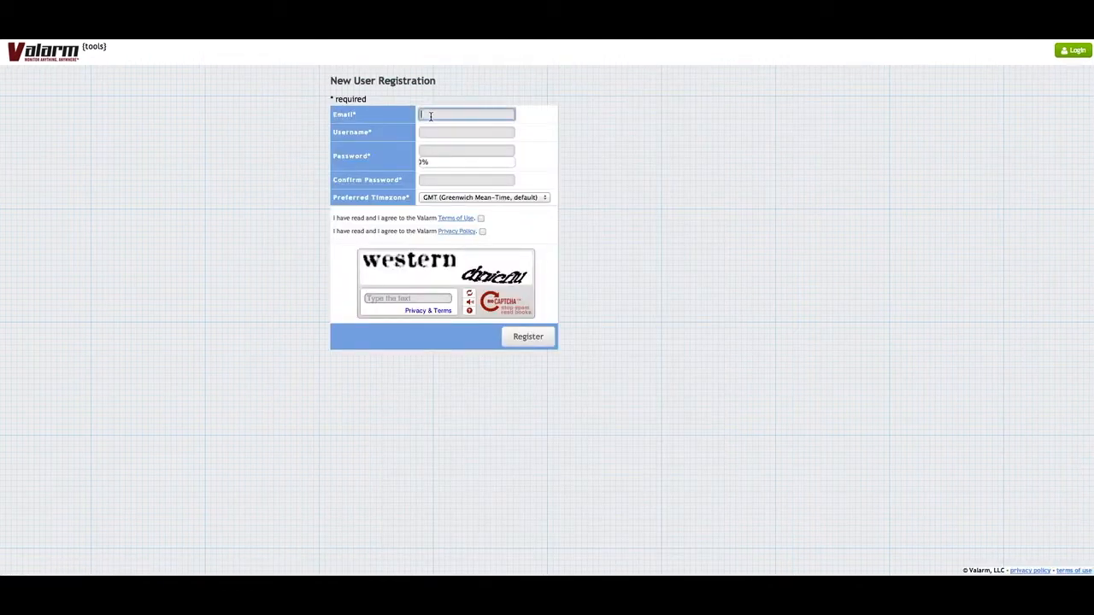
{"action": "type", "text": "myemail@mydomain"}
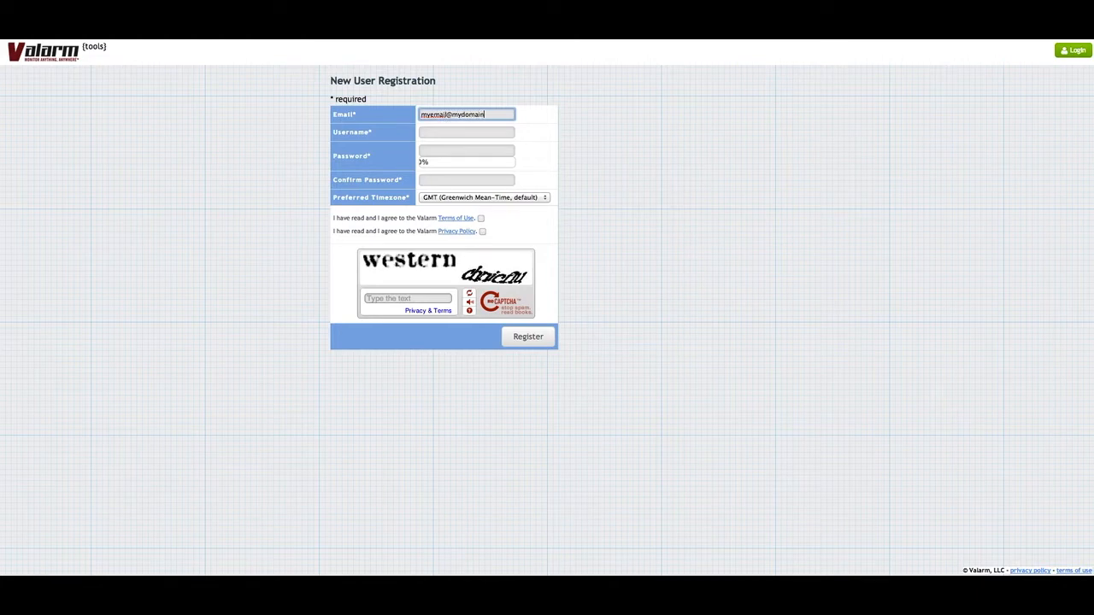
{"action": "type", "text": ".com"}
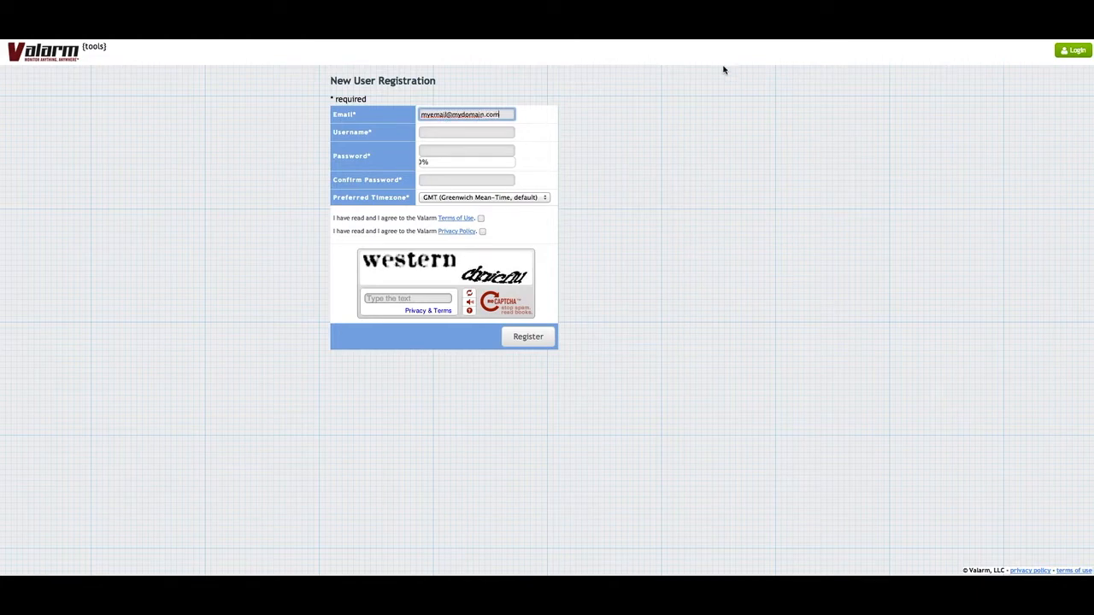
Step: Log in as 'myvalarm' with Keep Me Logged In ticked and submit
{"action": "left_click", "coordinate": [1071, 50]}
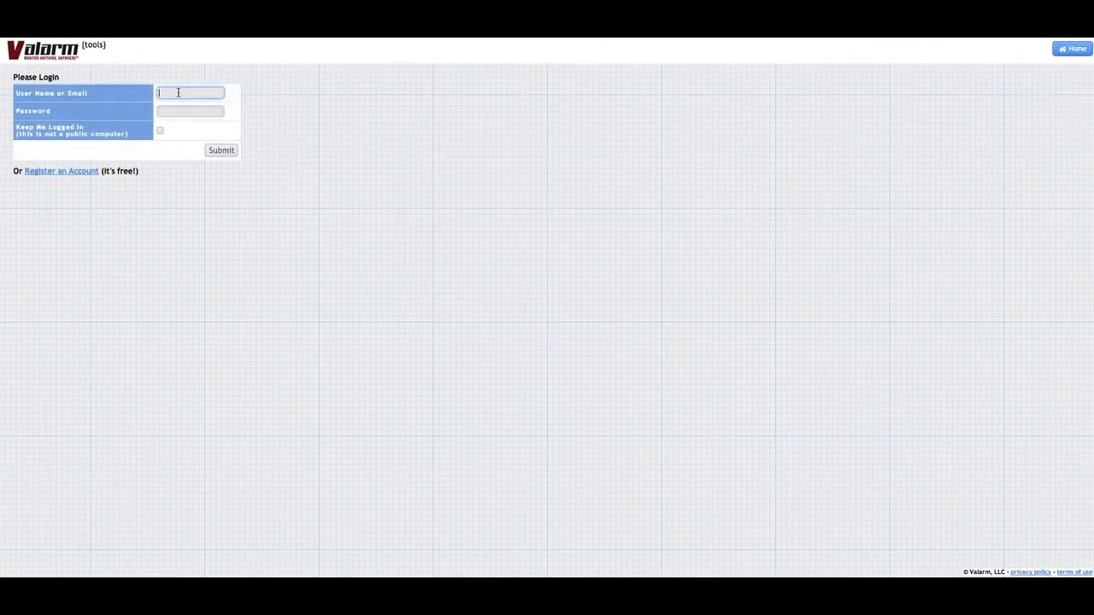
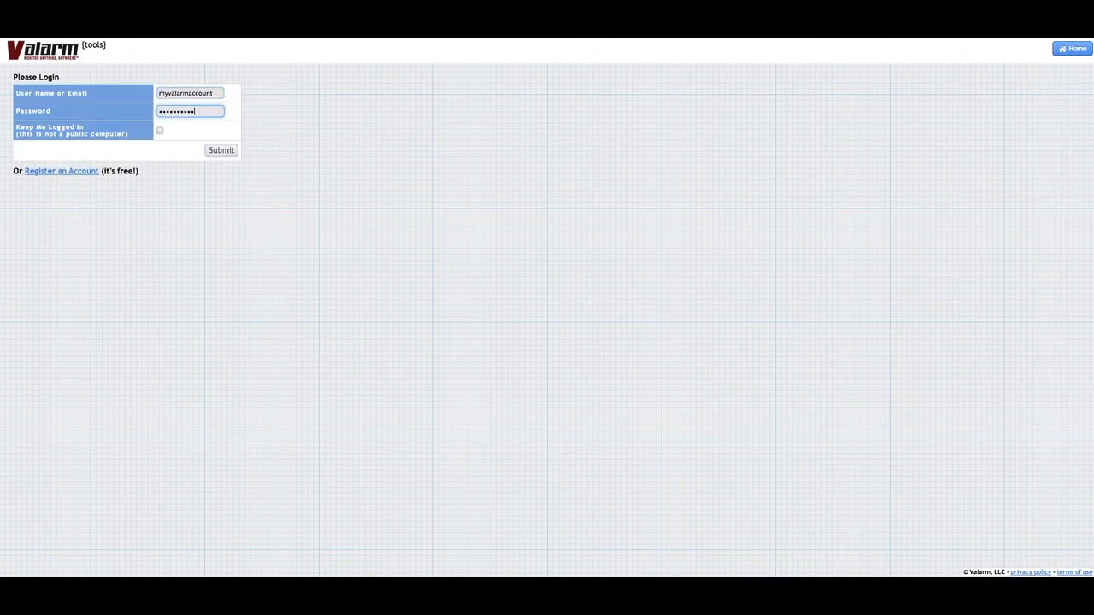
{"action": "left_click", "coordinate": [159, 130]}
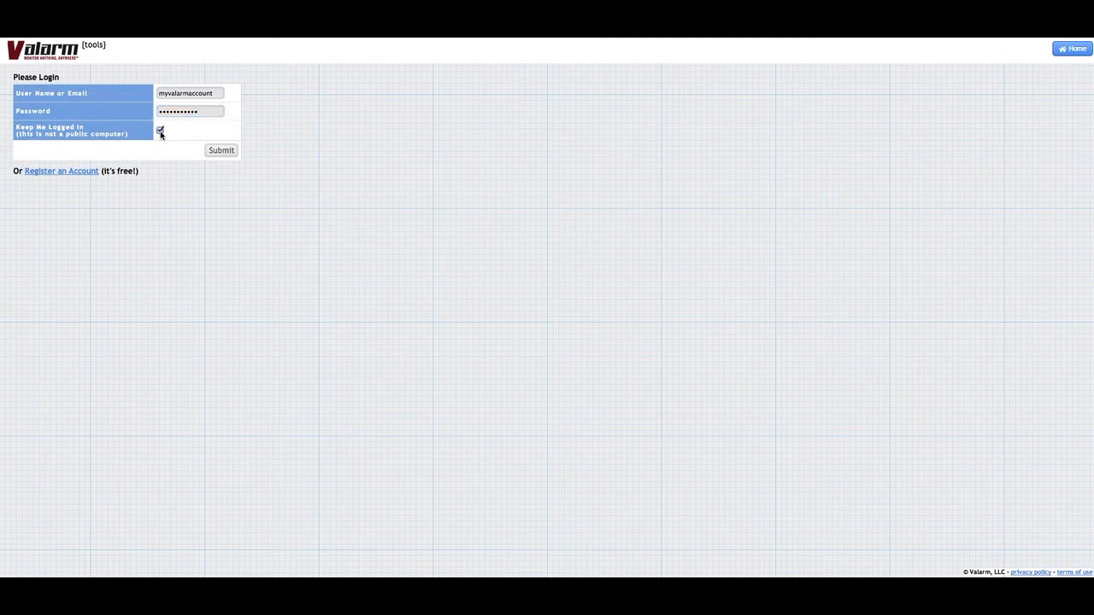
{"action": "left_click", "coordinate": [220, 150]}
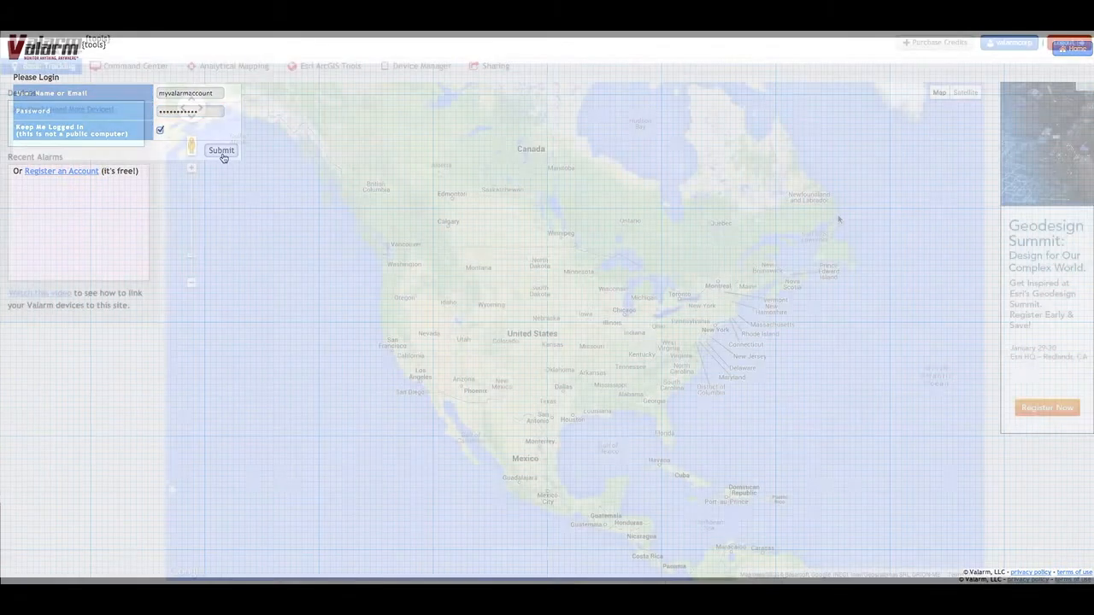
{"action": "left_click", "coordinate": [220, 150]}
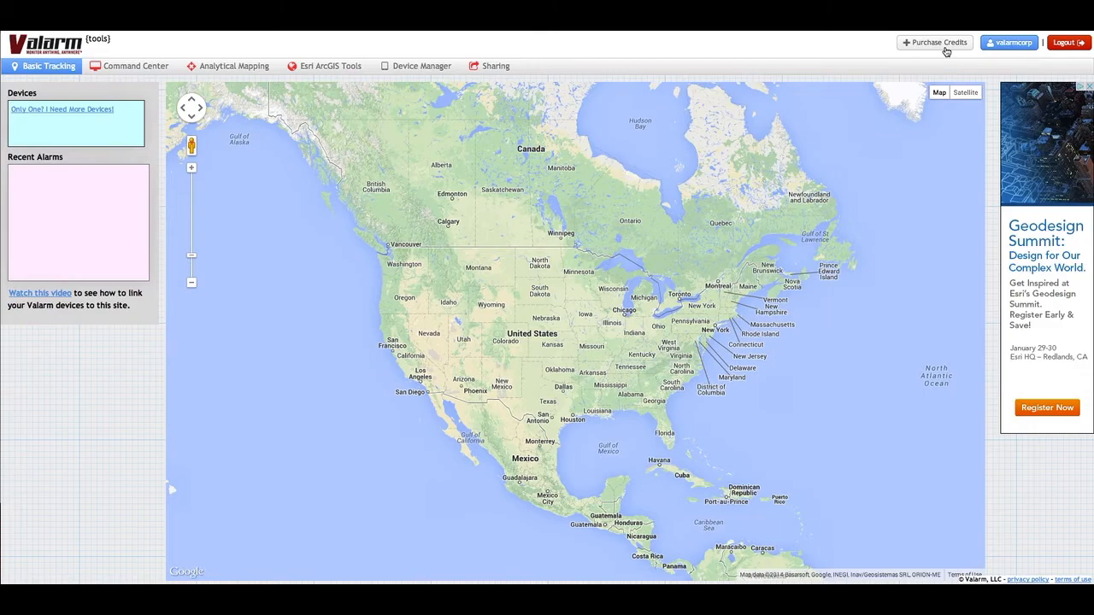
Step: Add a Purchase Credits order for 2 devices and 60 days ($24.00) to the cart
{"action": "left_click", "coordinate": [933, 42]}
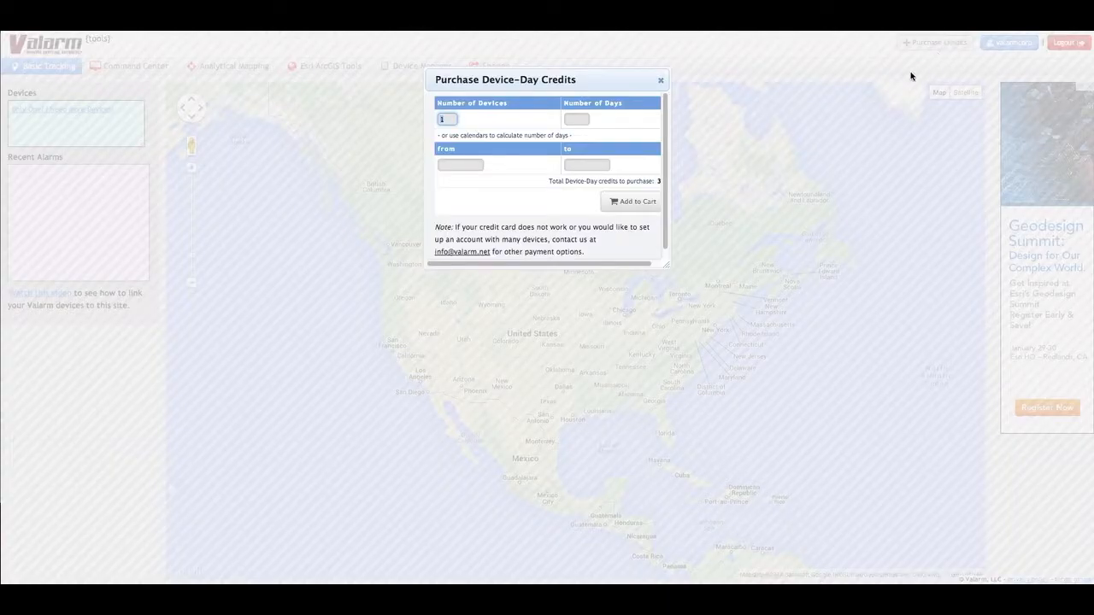
{"action": "left_click", "coordinate": [459, 119]}
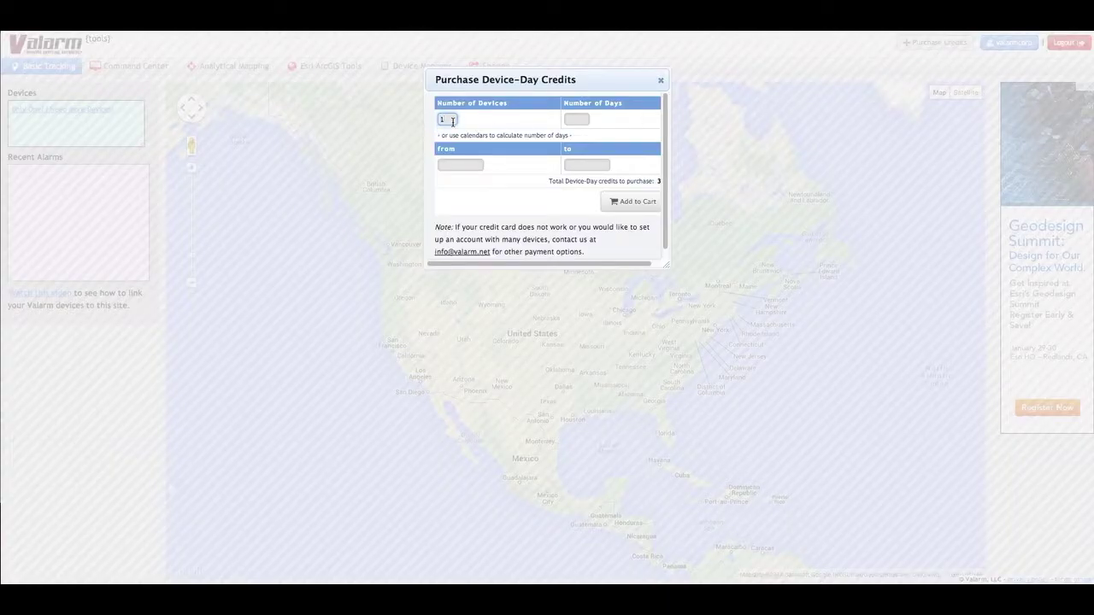
{"action": "type", "text": "2"}
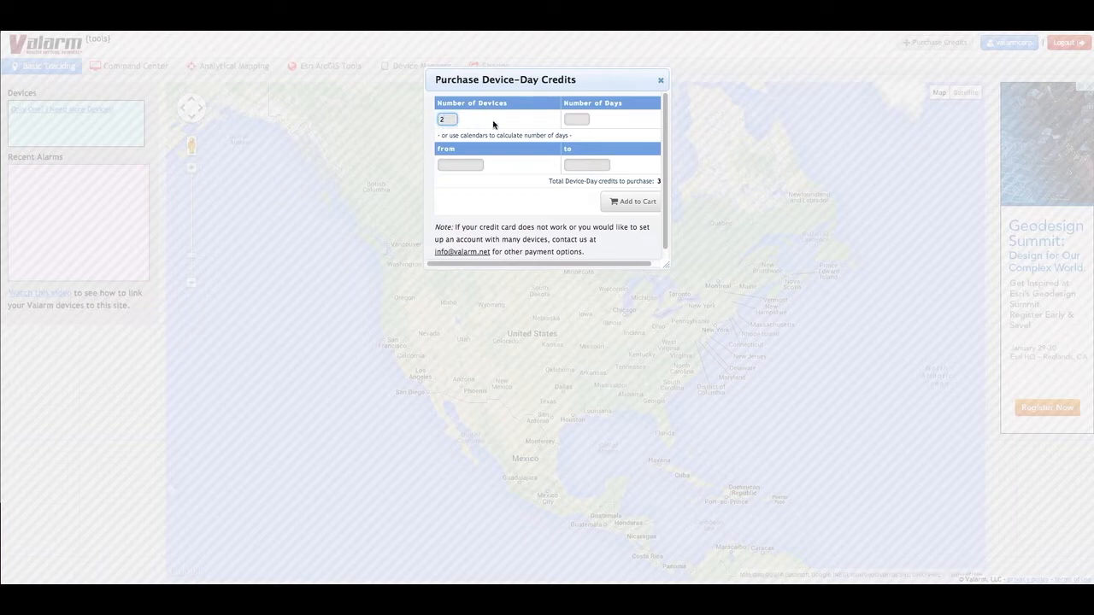
{"action": "type", "text": "60"}
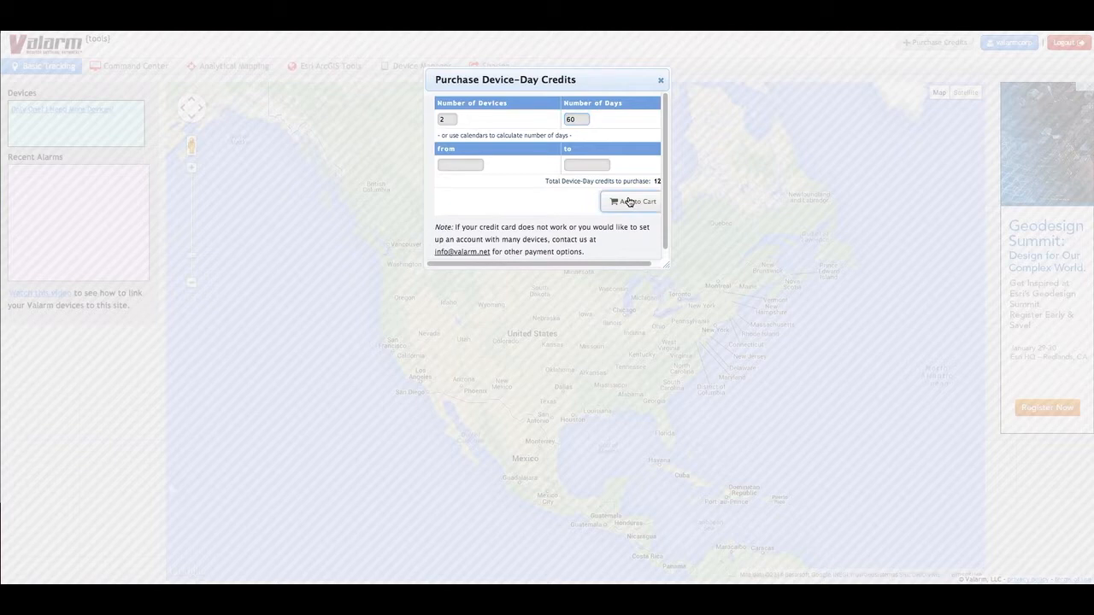
{"action": "left_click", "coordinate": [631, 202]}
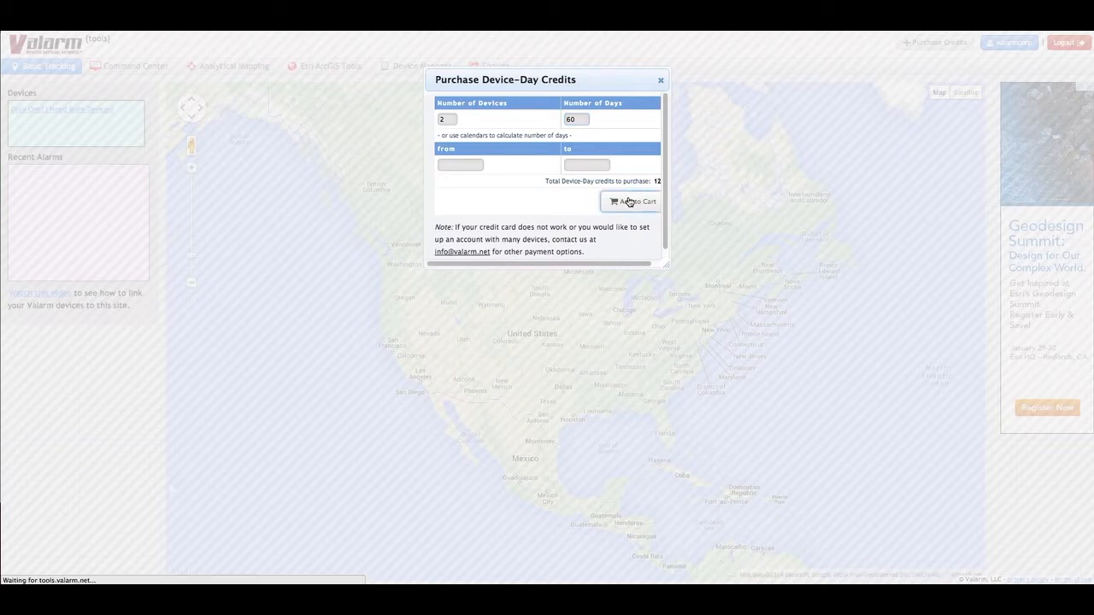
{"action": "left_click", "coordinate": [634, 201]}
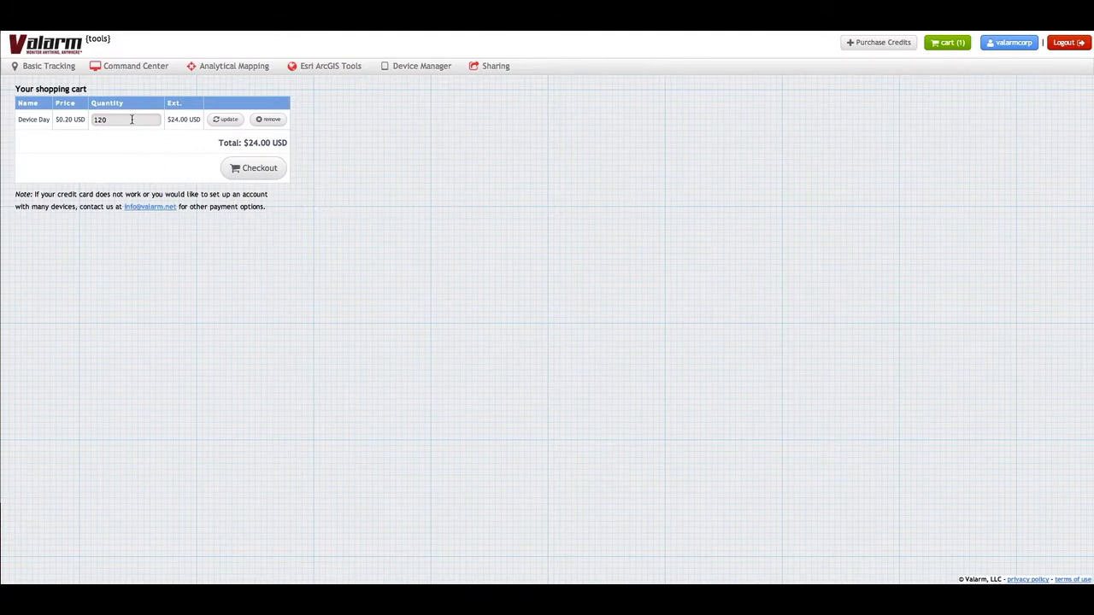
{"action": "mouse_move", "coordinate": [210, 168]}
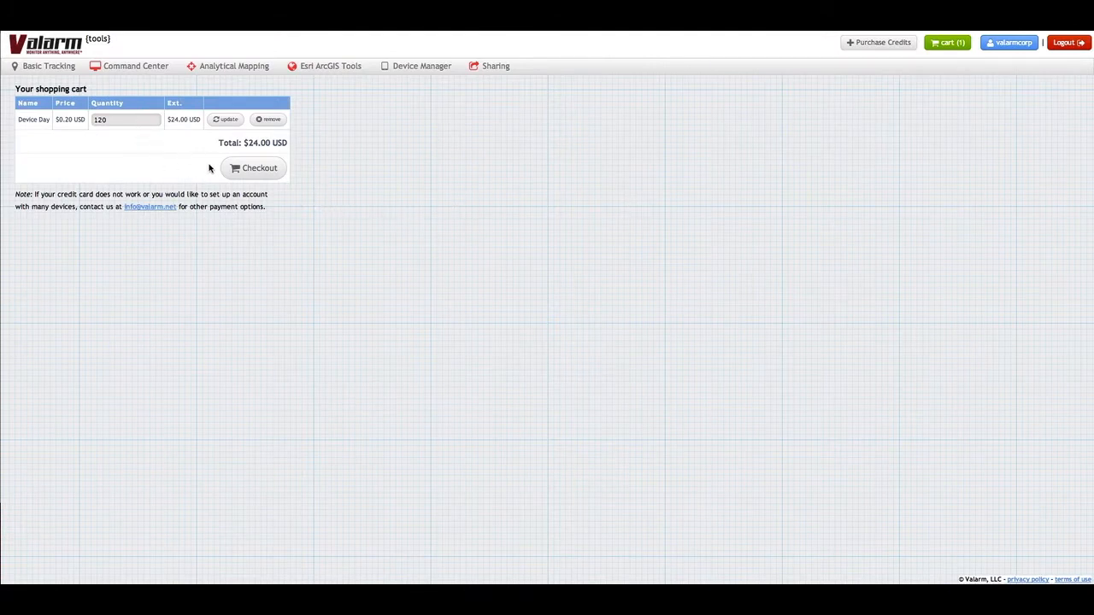
Step: Check out the cart of 120 device-day credits totaling $24.00
{"action": "left_click", "coordinate": [253, 167]}
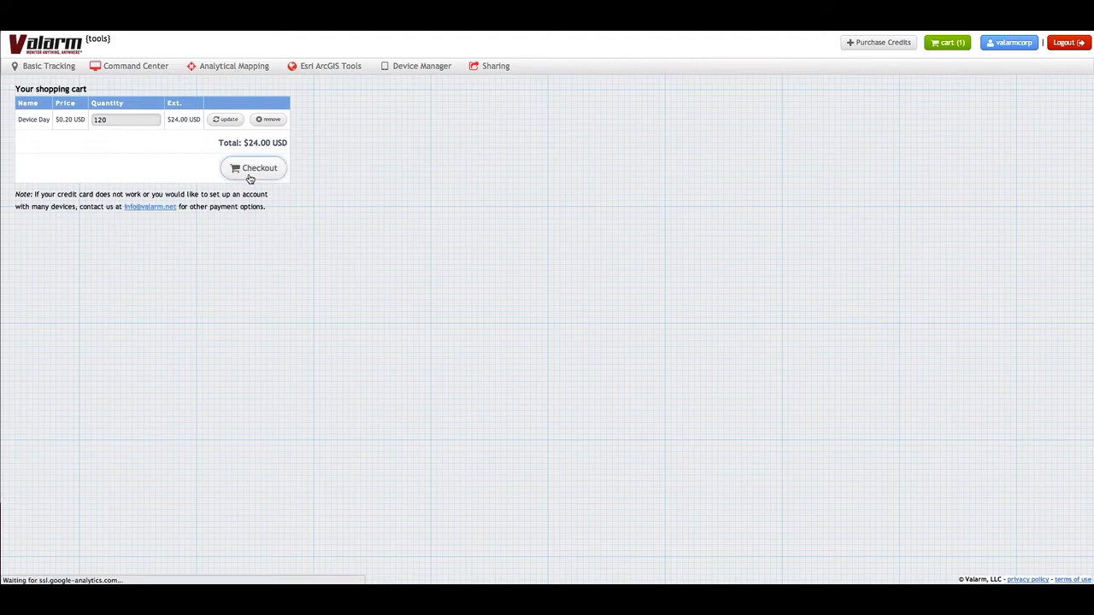
{"action": "left_click", "coordinate": [253, 168]}
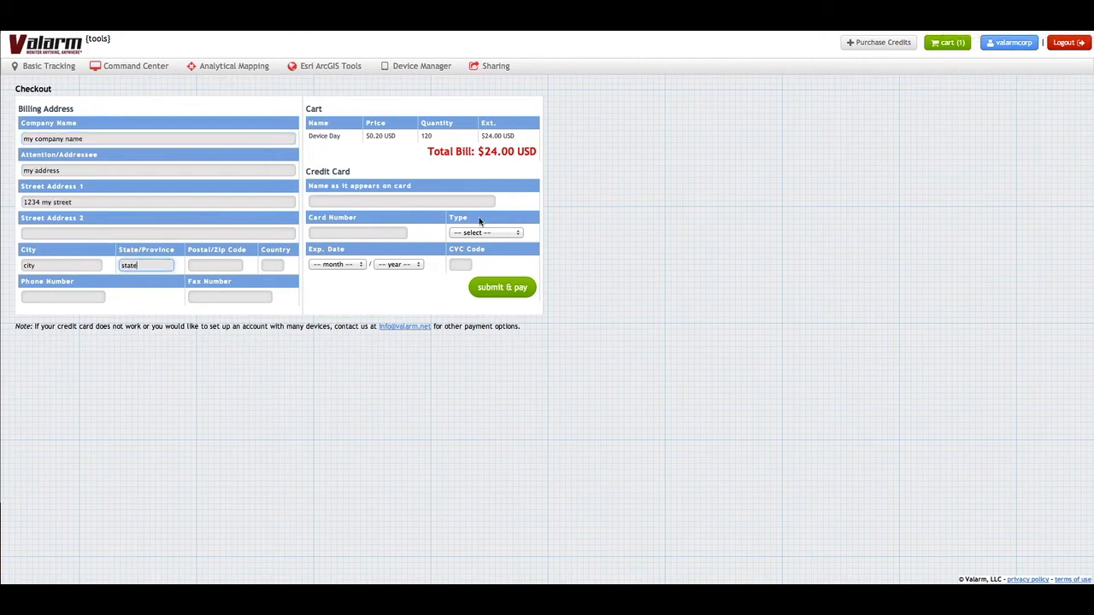
{"action": "mouse_move", "coordinate": [501, 288]}
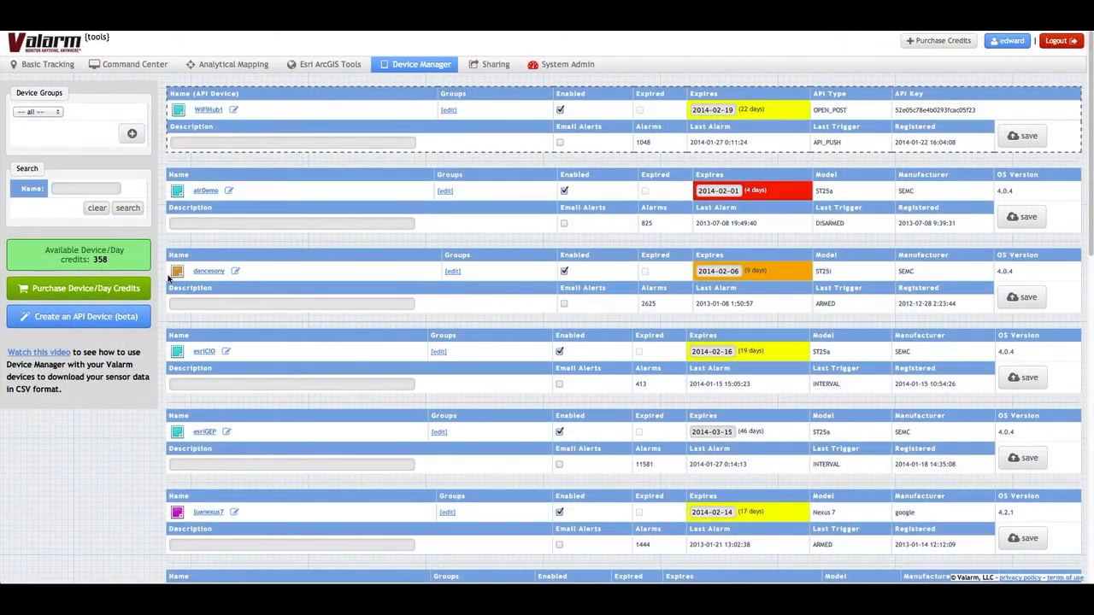
{"action": "mouse_move", "coordinate": [84, 261]}
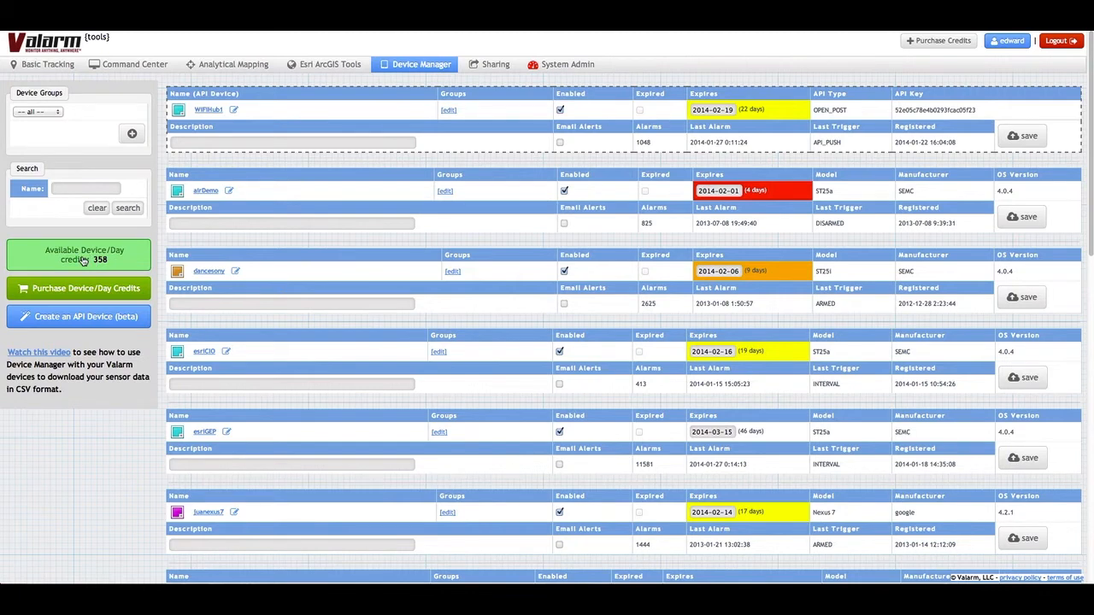
{"action": "mouse_move", "coordinate": [238, 219]}
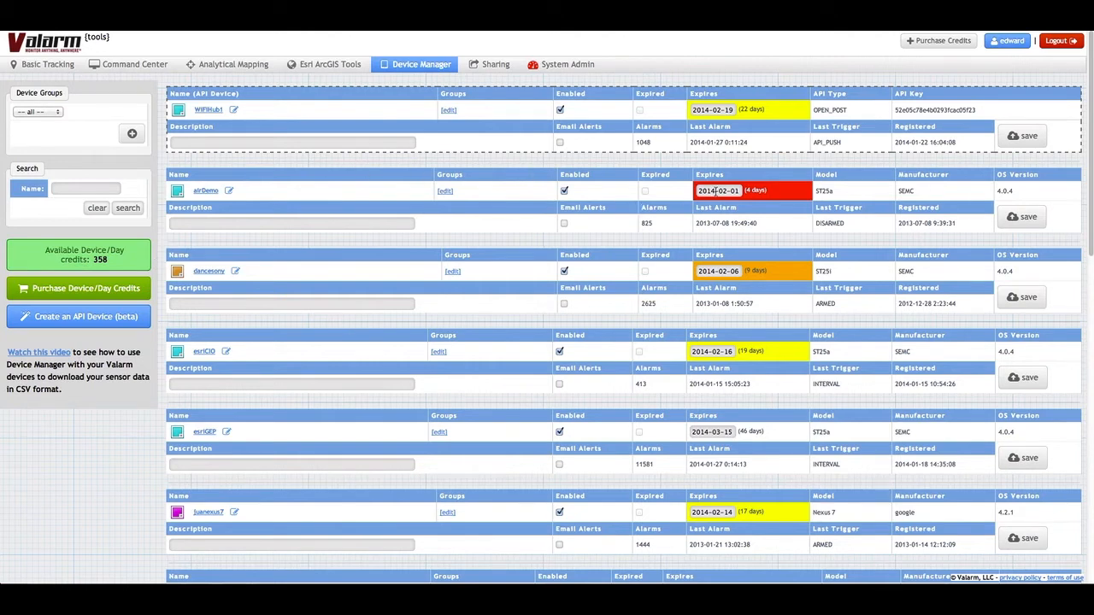
Step: Open the date picker on airDemo's Expires field in Device Manager
{"action": "left_click", "coordinate": [714, 191]}
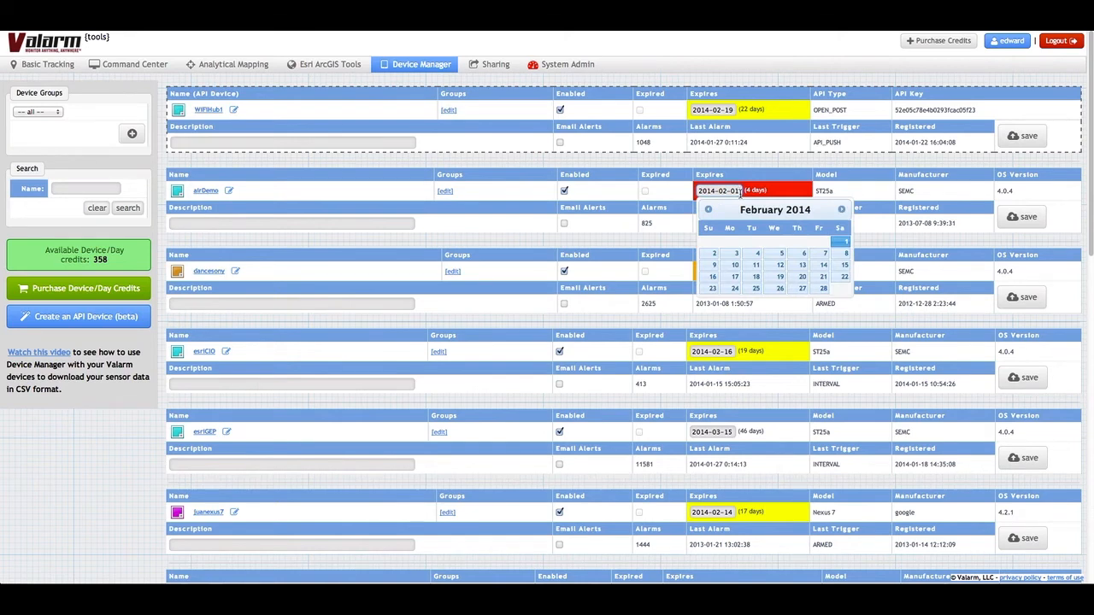
Step: Pick 2014-03-13 as airDemo's expiry date in the March calendar and save
{"action": "left_click", "coordinate": [839, 209]}
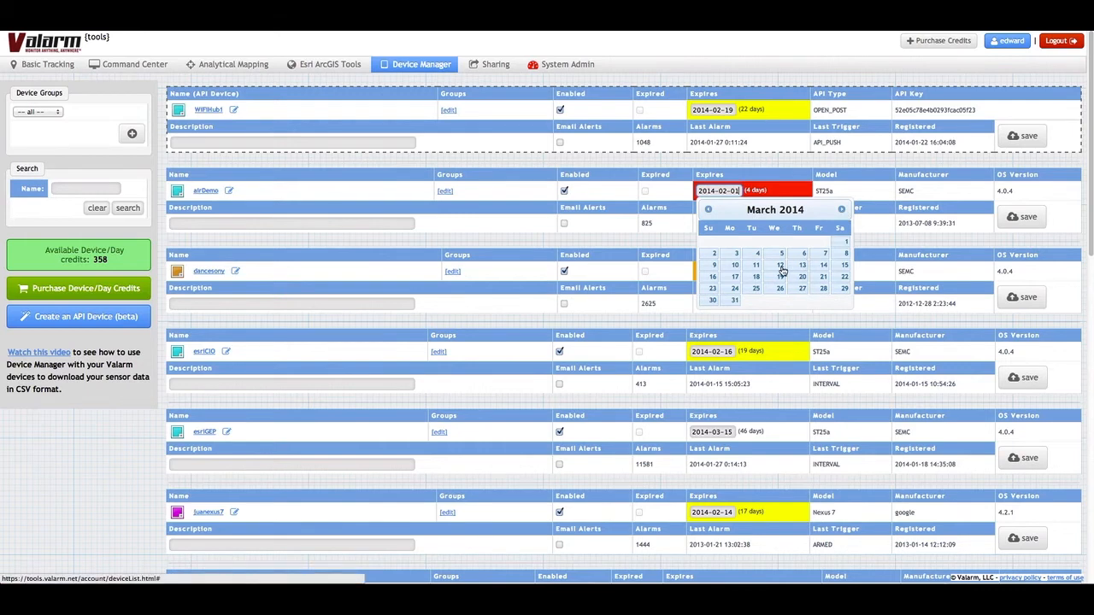
{"action": "left_click", "coordinate": [777, 265]}
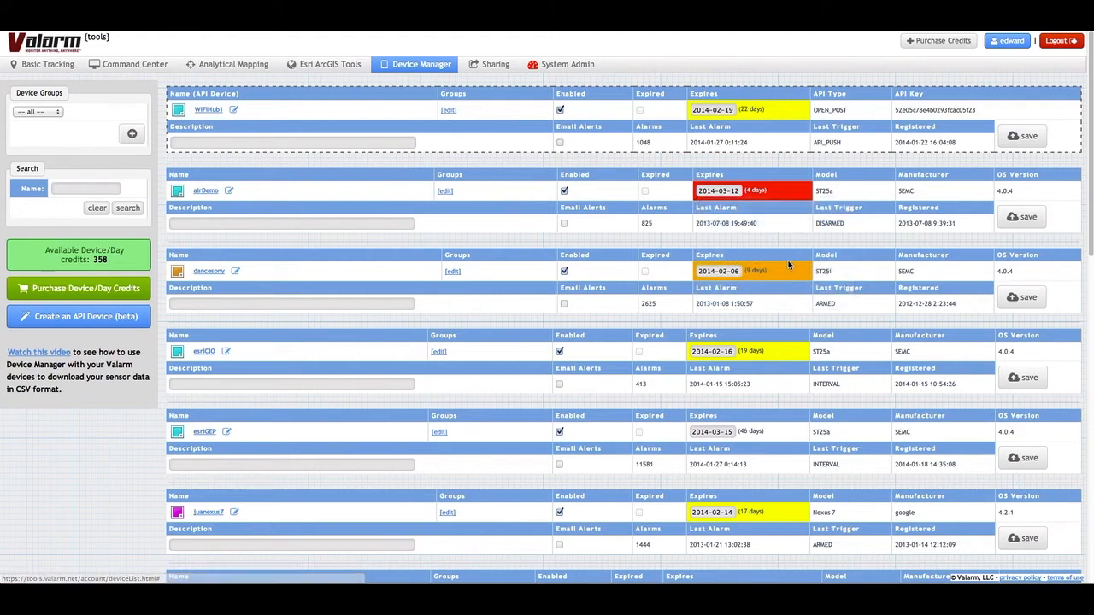
{"action": "mouse_move", "coordinate": [1023, 226]}
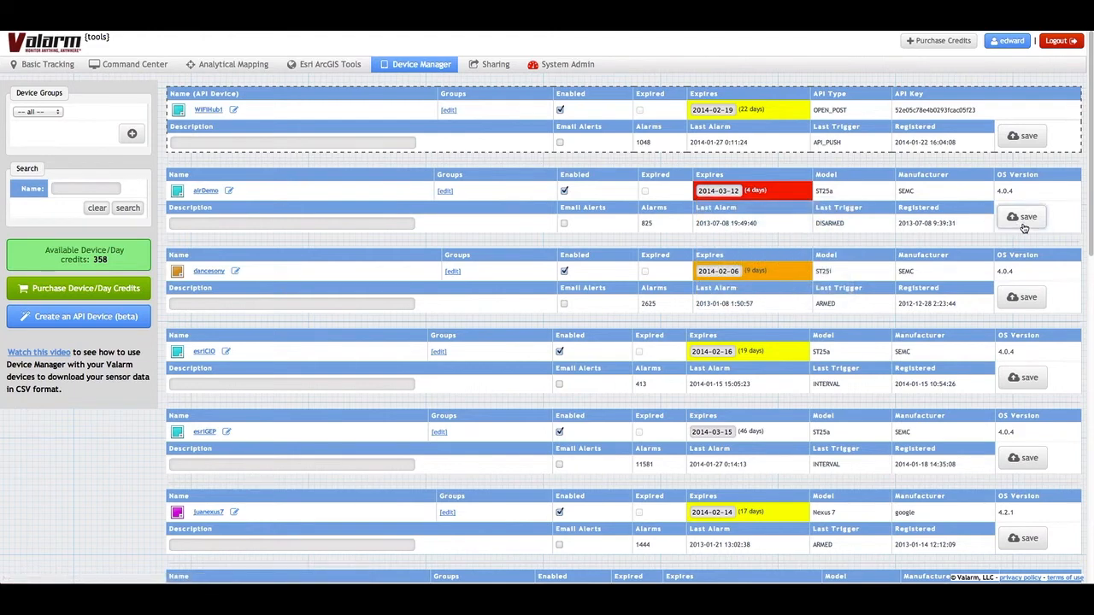
{"action": "left_click", "coordinate": [1029, 217]}
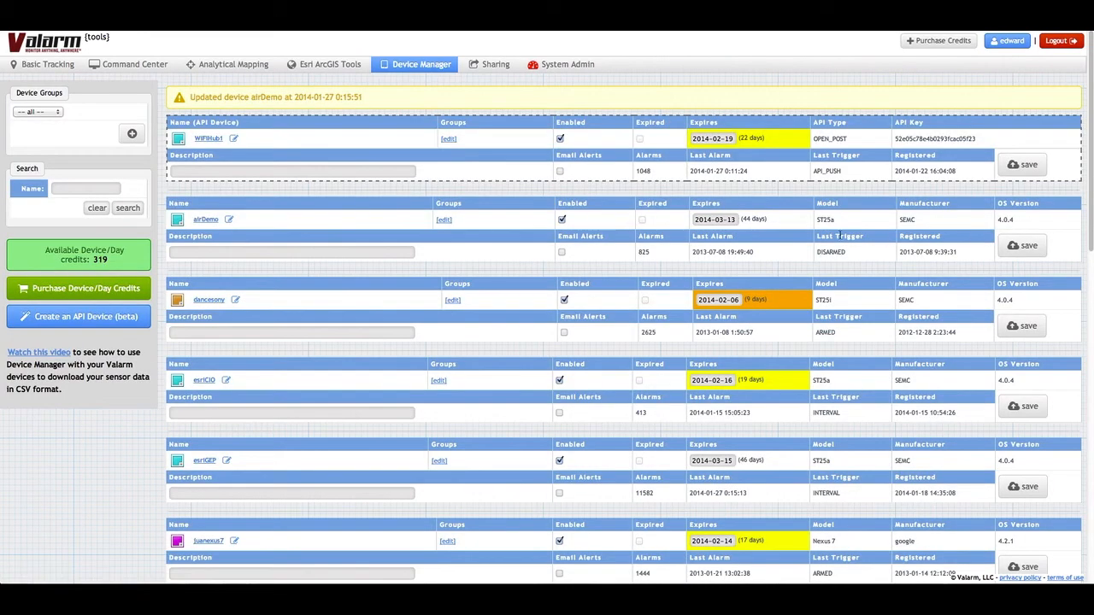
{"action": "mouse_move", "coordinate": [761, 225]}
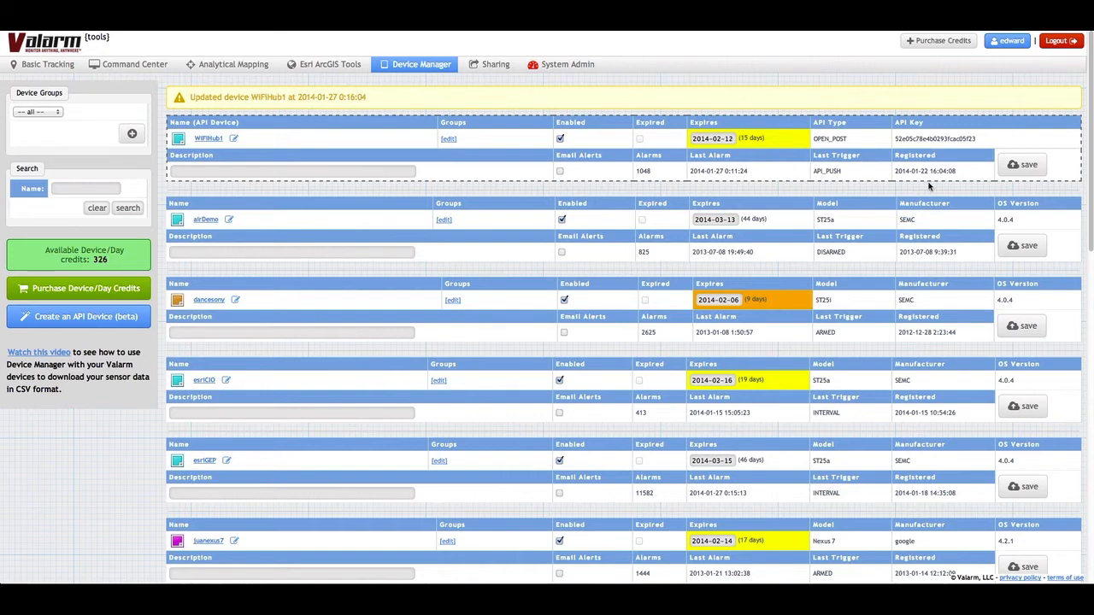
Step: Save WiFiHub1 expiring 2014-02-03 and esriCIO expiring 2014-03-03, then open Esri ArcGIS Tools
{"action": "left_click", "coordinate": [711, 138]}
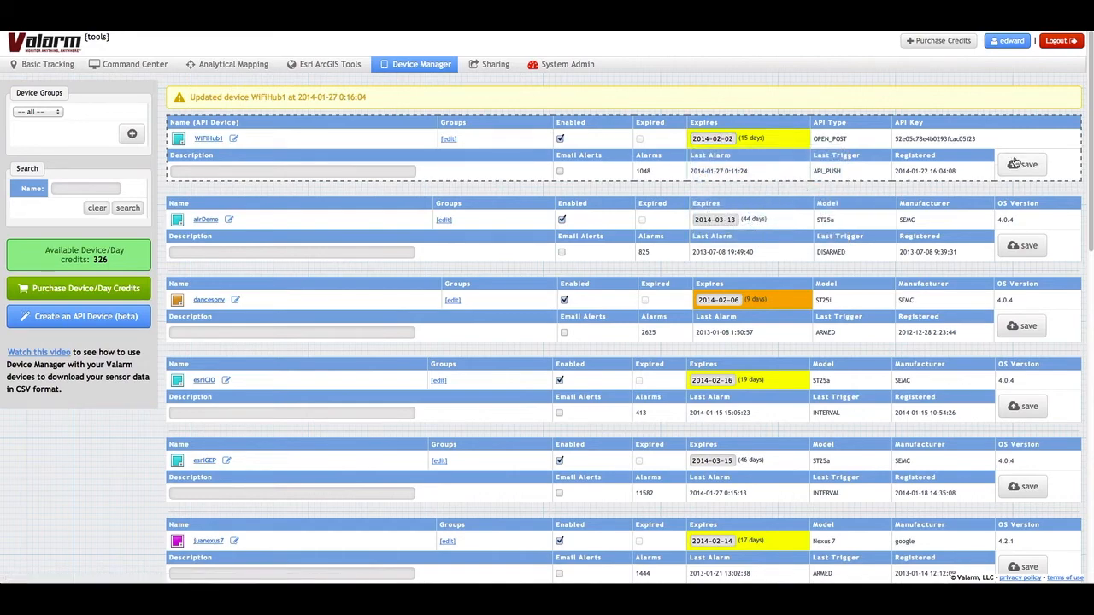
{"action": "left_click", "coordinate": [1021, 164]}
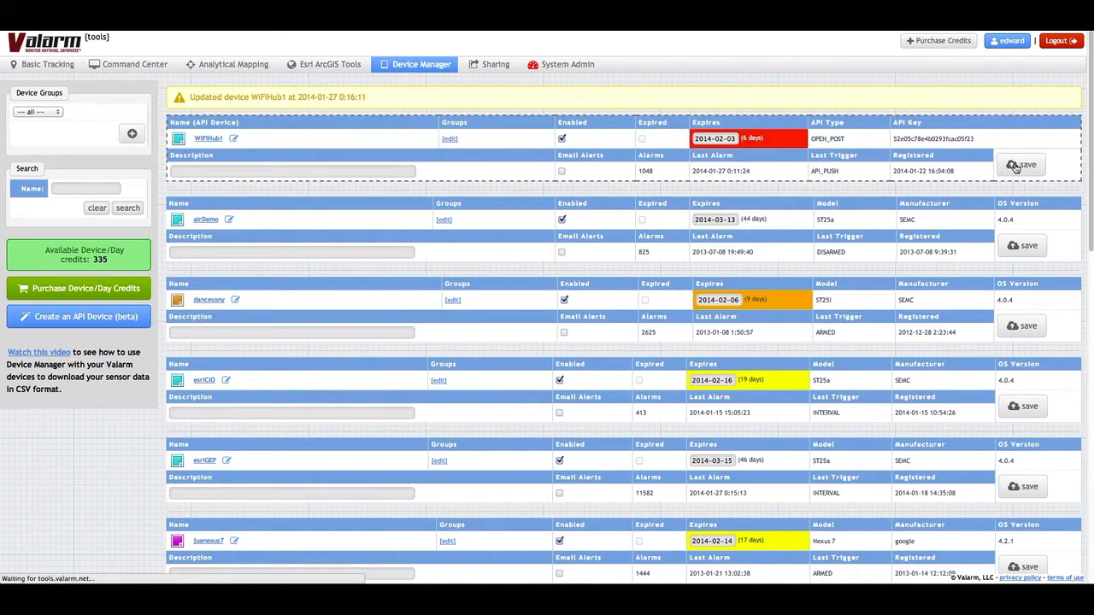
{"action": "mouse_move", "coordinate": [795, 380]}
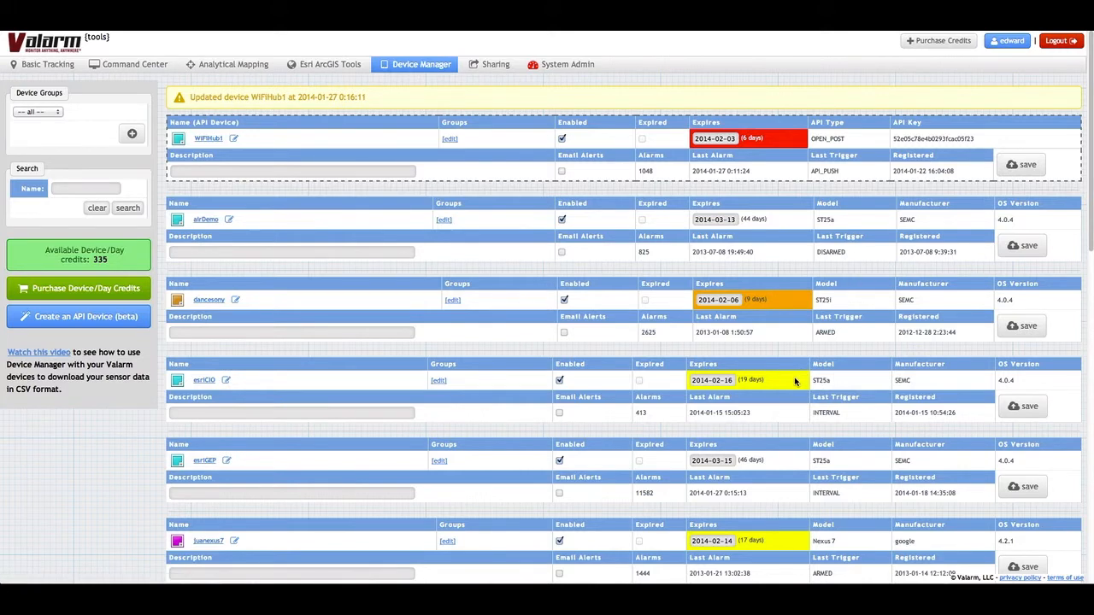
{"action": "mouse_move", "coordinate": [712, 380]}
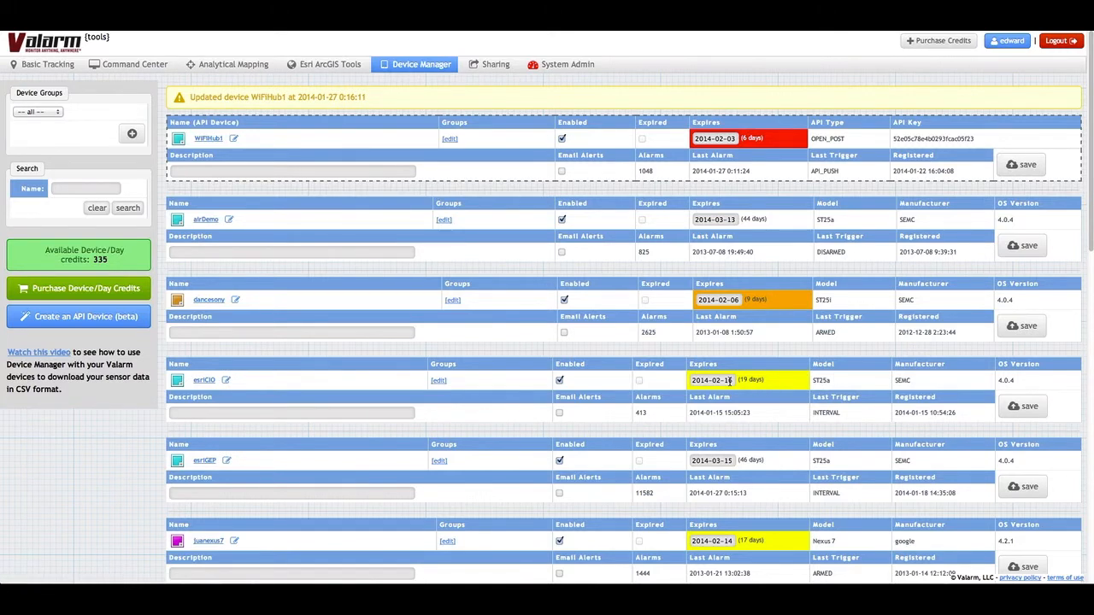
{"action": "left_click", "coordinate": [720, 380]}
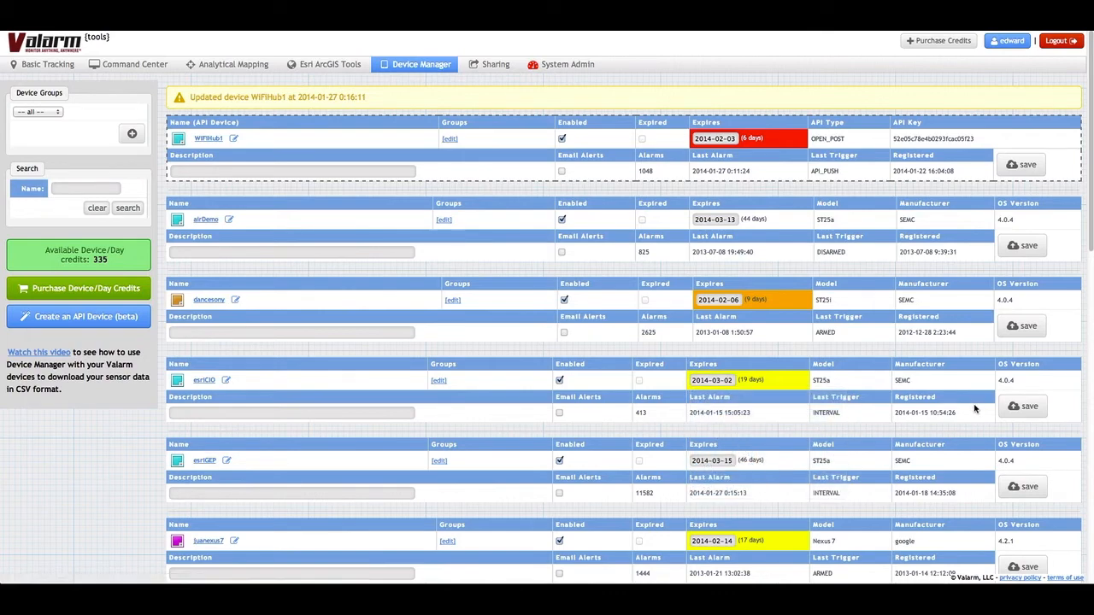
{"action": "left_click", "coordinate": [1022, 406]}
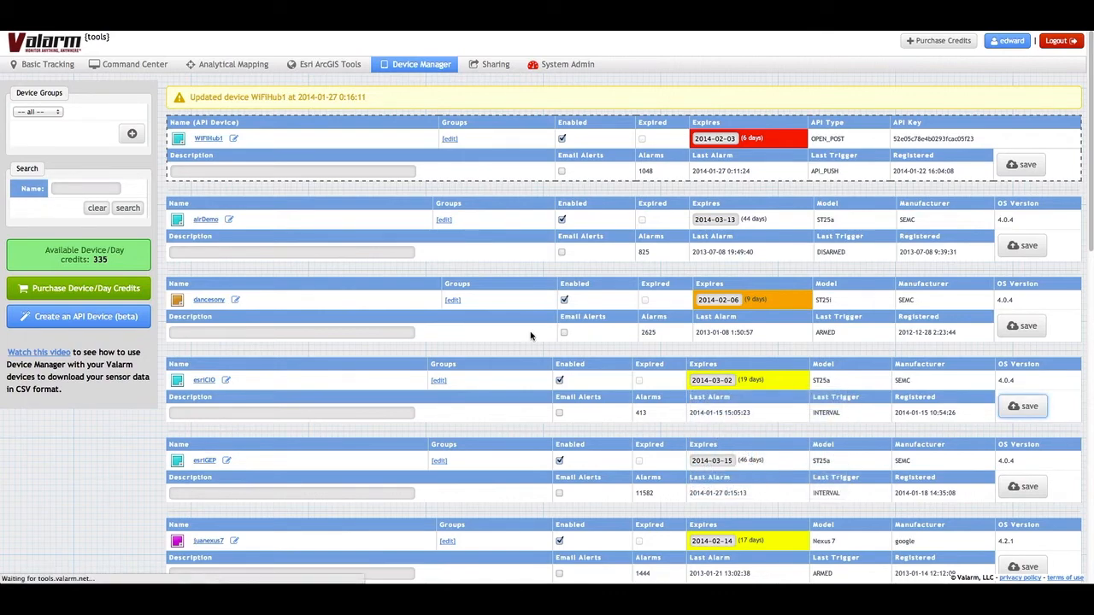
{"action": "left_click", "coordinate": [1022, 407]}
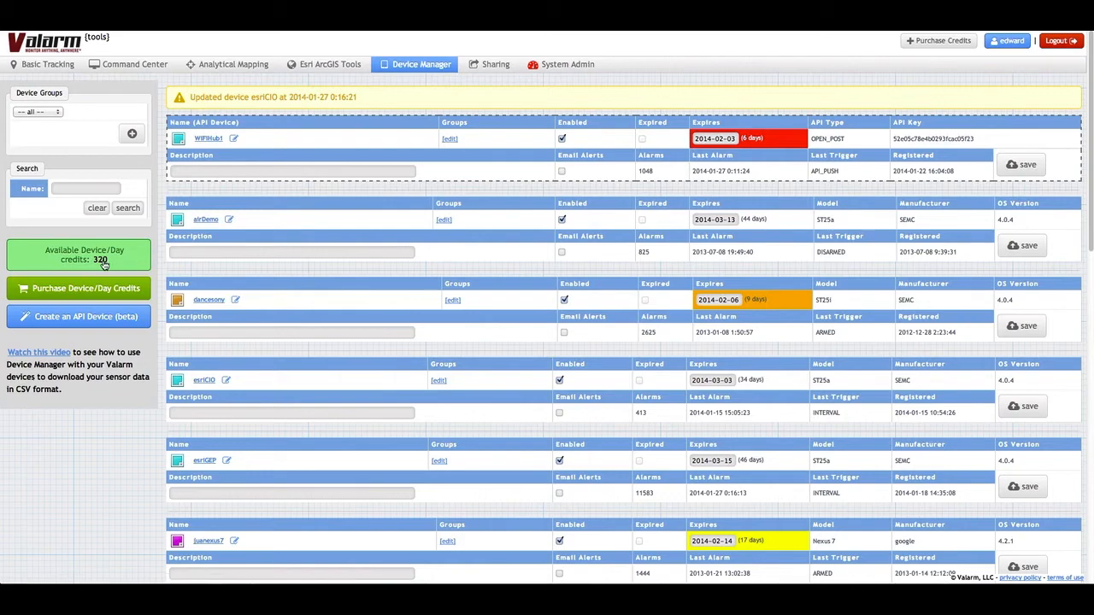
{"action": "left_click", "coordinate": [324, 64]}
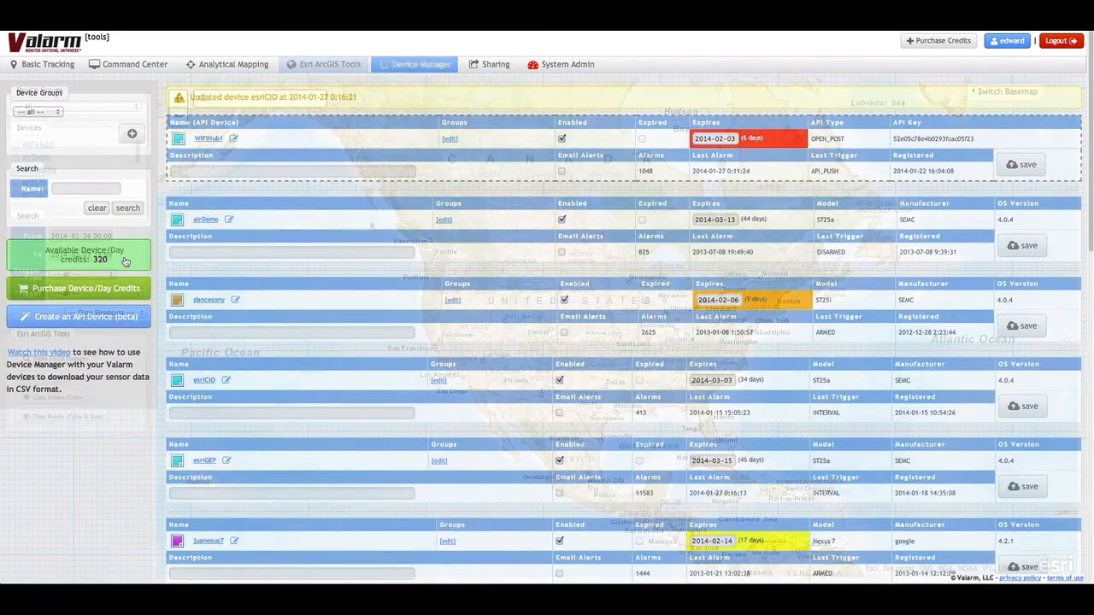
Step: Plot esriGEP on the map, zoom to Venice, view a reading's popup, and open its readings page
{"action": "left_click", "coordinate": [323, 64]}
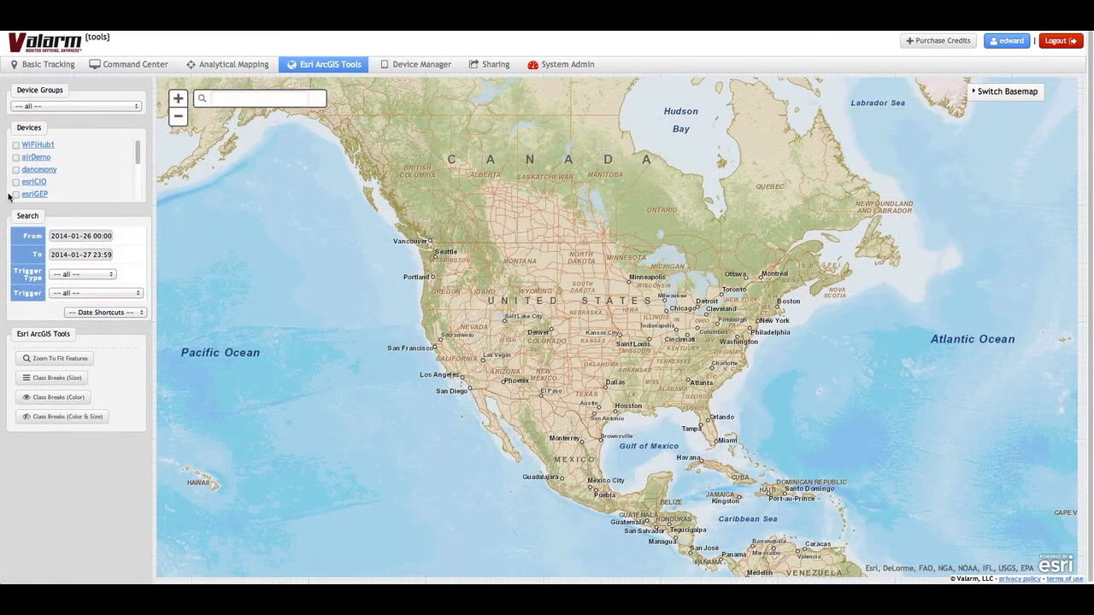
{"action": "left_click", "coordinate": [15, 194]}
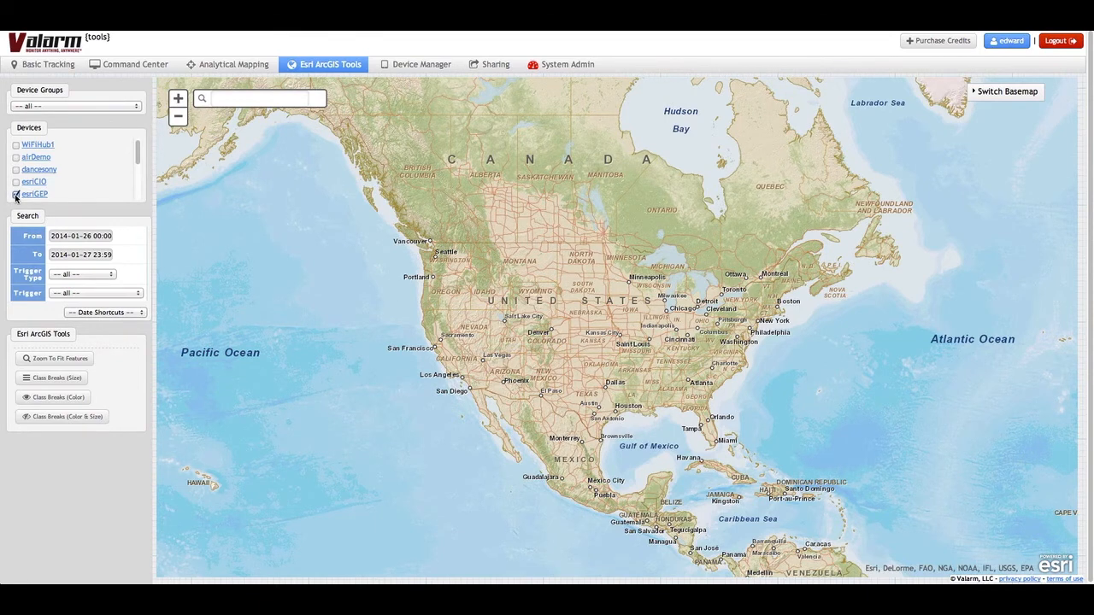
{"action": "left_click", "coordinate": [16, 197]}
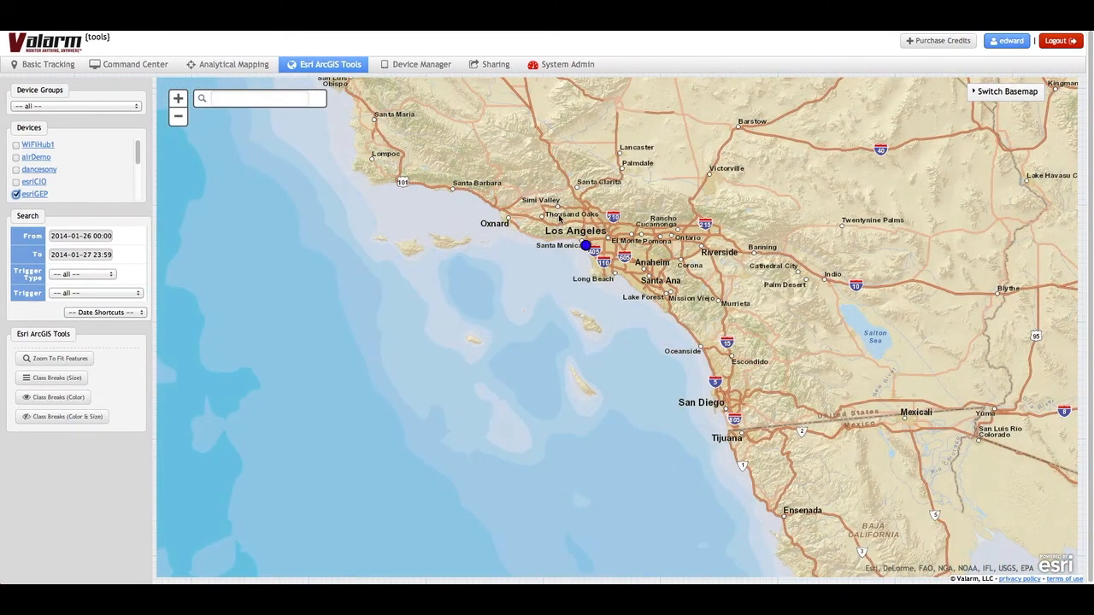
{"action": "left_click", "coordinate": [178, 96]}
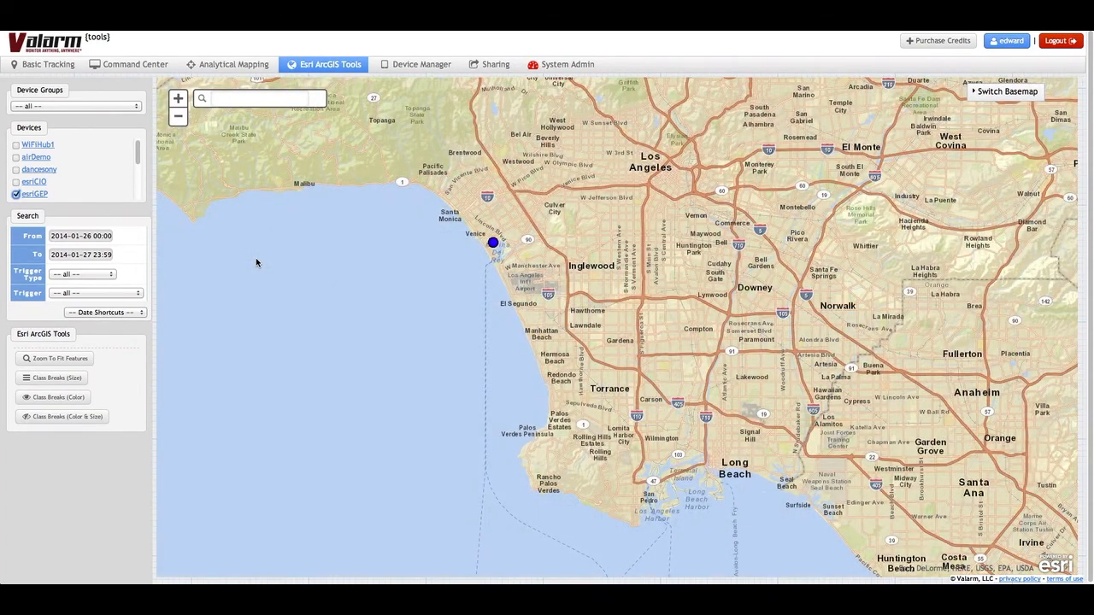
{"action": "left_click", "coordinate": [492, 242]}
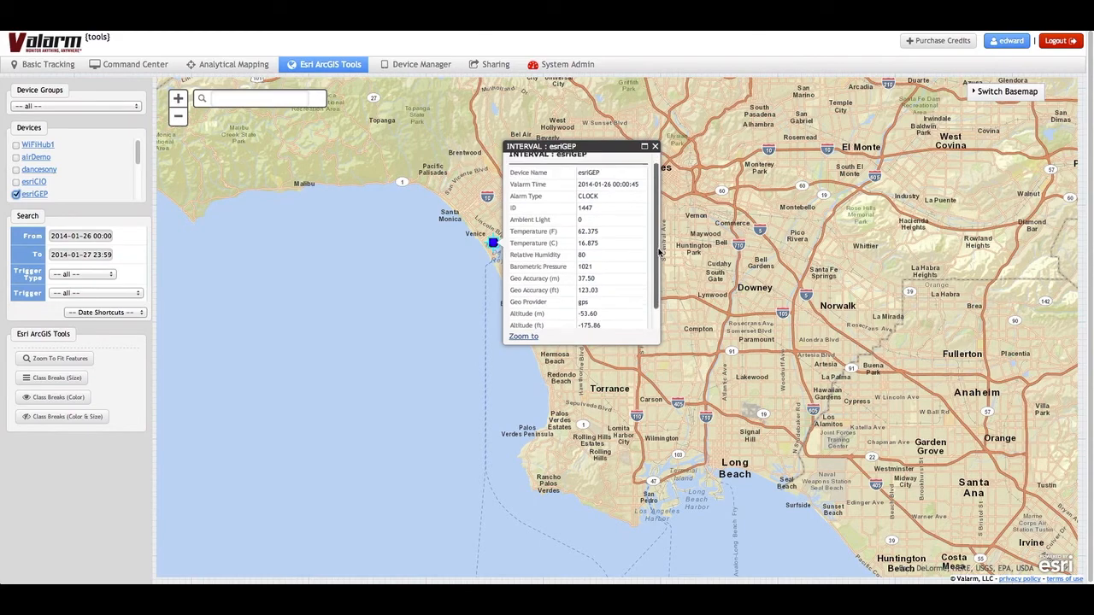
{"action": "left_click", "coordinate": [422, 64]}
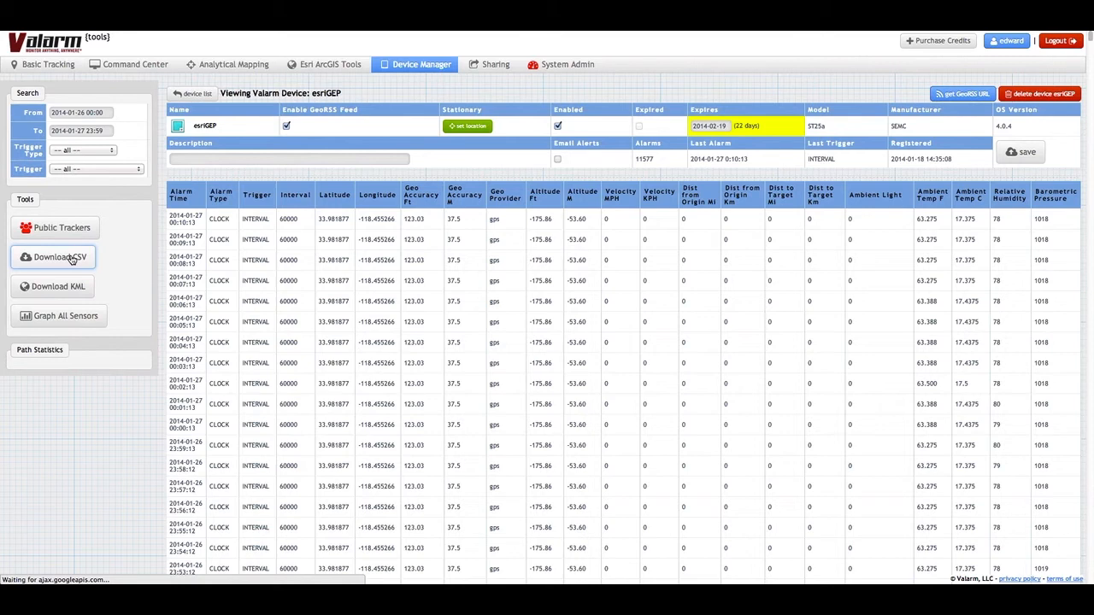
Step: Download esriGEP's readings as CSV and open Graph All Sensors
{"action": "left_click", "coordinate": [59, 257]}
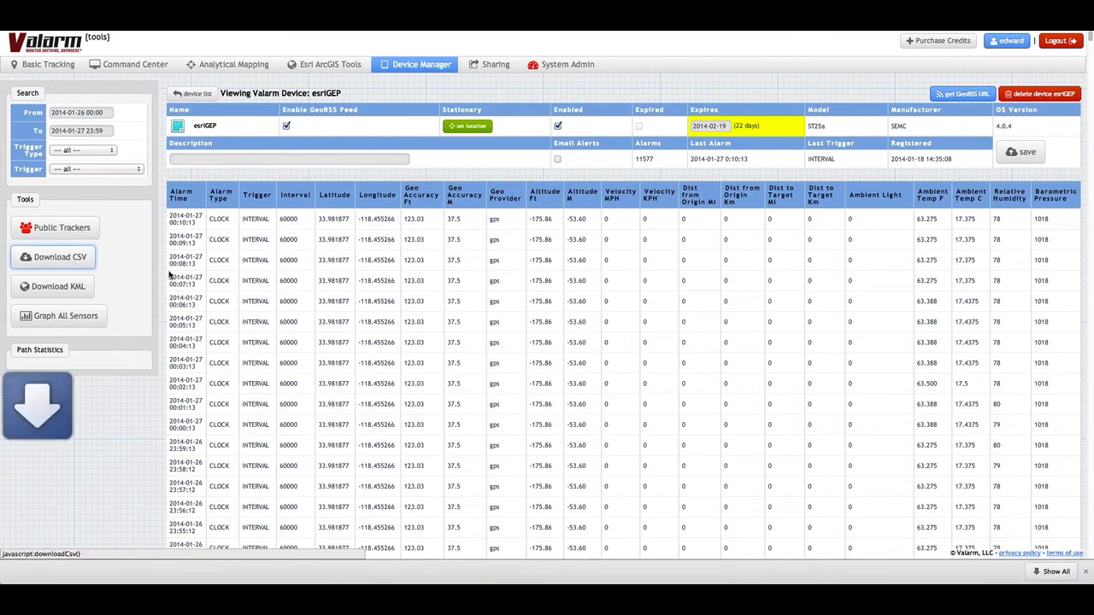
{"action": "left_click", "coordinate": [53, 257]}
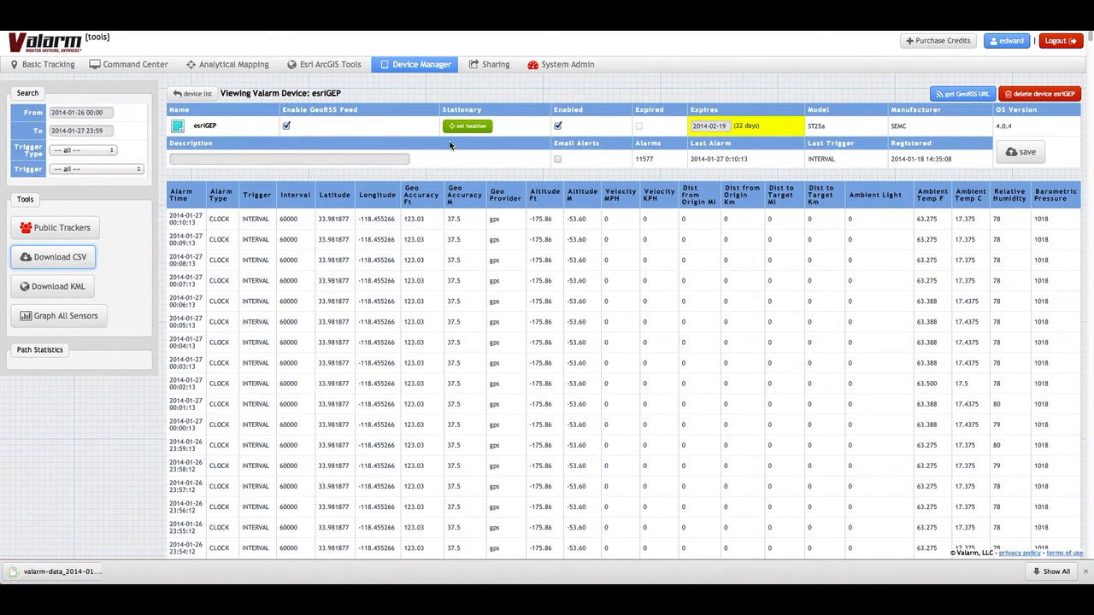
{"action": "left_click", "coordinate": [59, 316]}
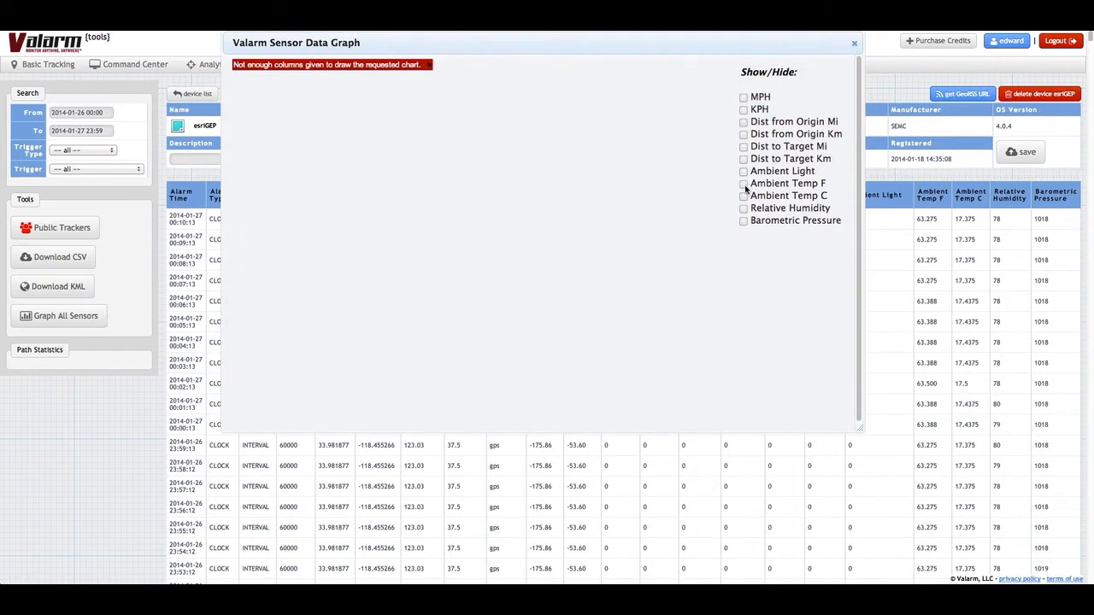
Step: Plot Ambient Temp F and Relative Humidity for esriGEP, then switch to Ambient Light alone
{"action": "left_click", "coordinate": [751, 183]}
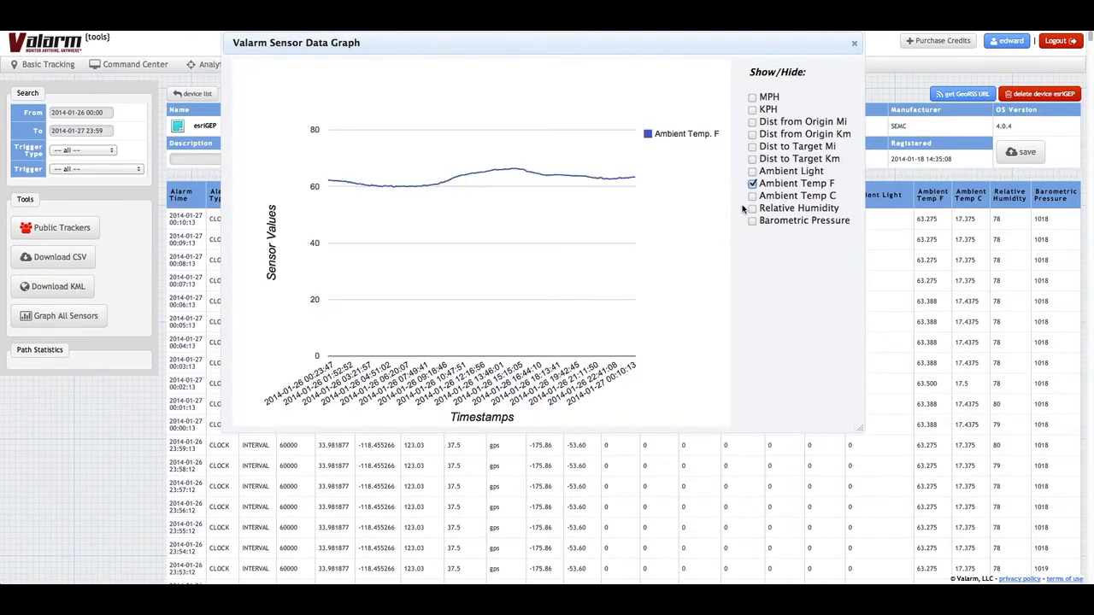
{"action": "left_click", "coordinate": [751, 209]}
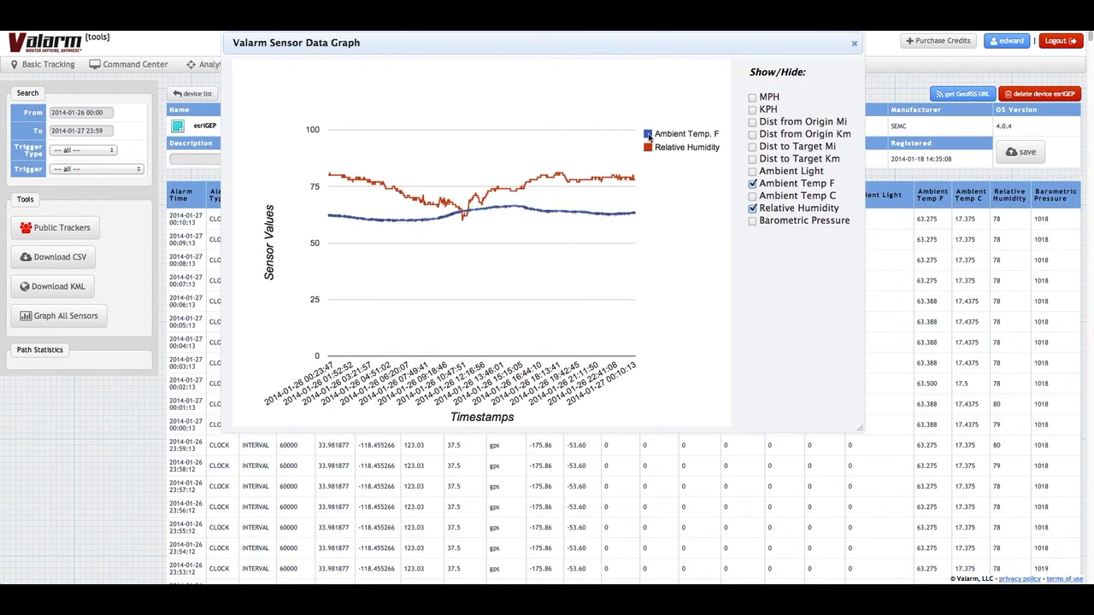
{"action": "left_click", "coordinate": [751, 171]}
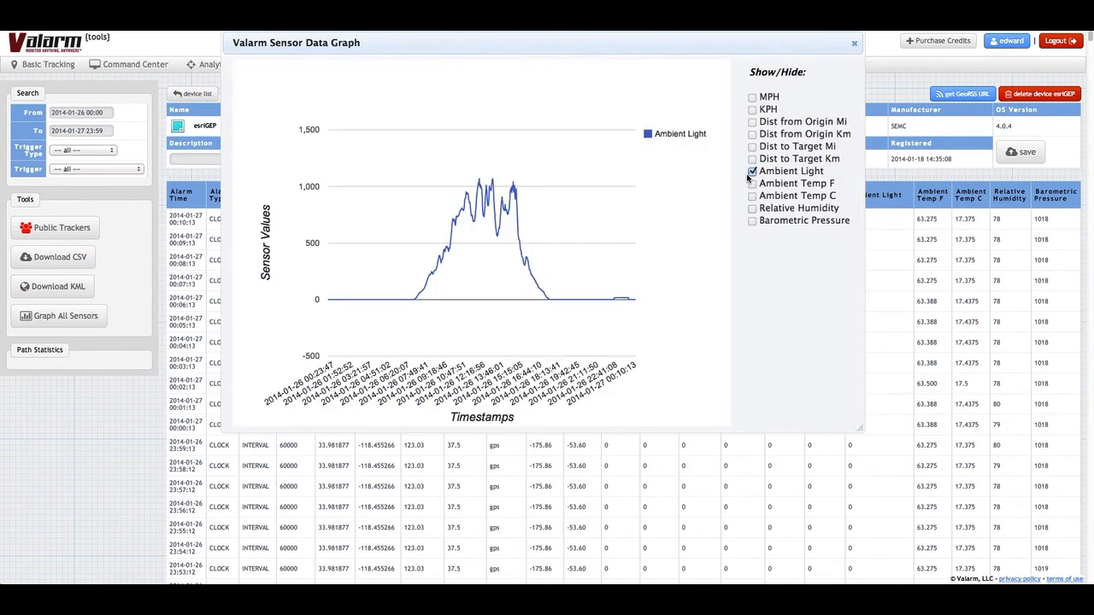
{"action": "mouse_move", "coordinate": [510, 185]}
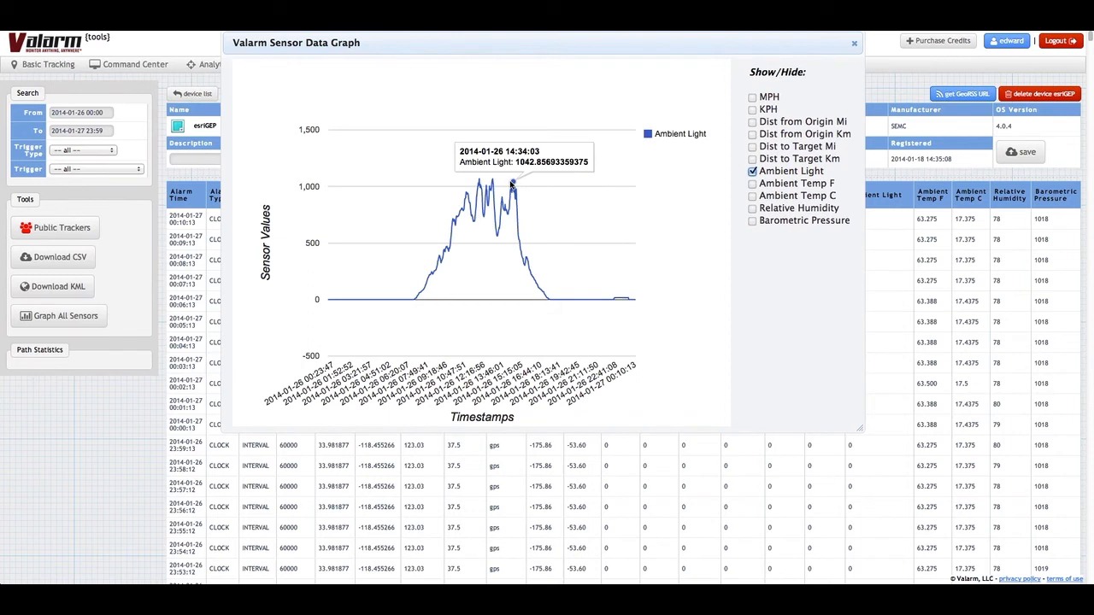
{"action": "mouse_move", "coordinate": [468, 180]}
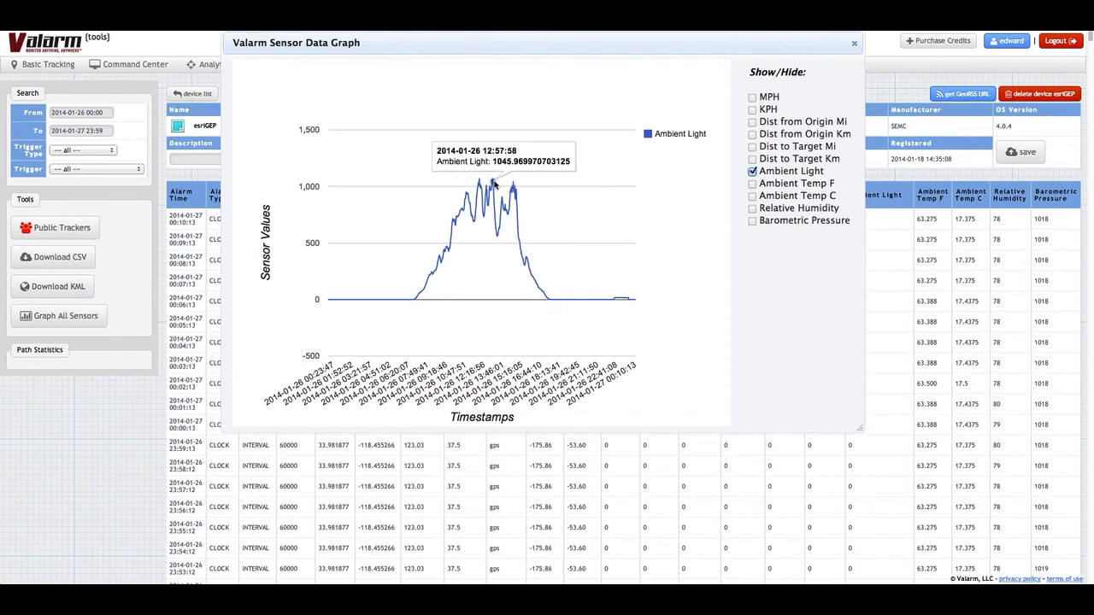